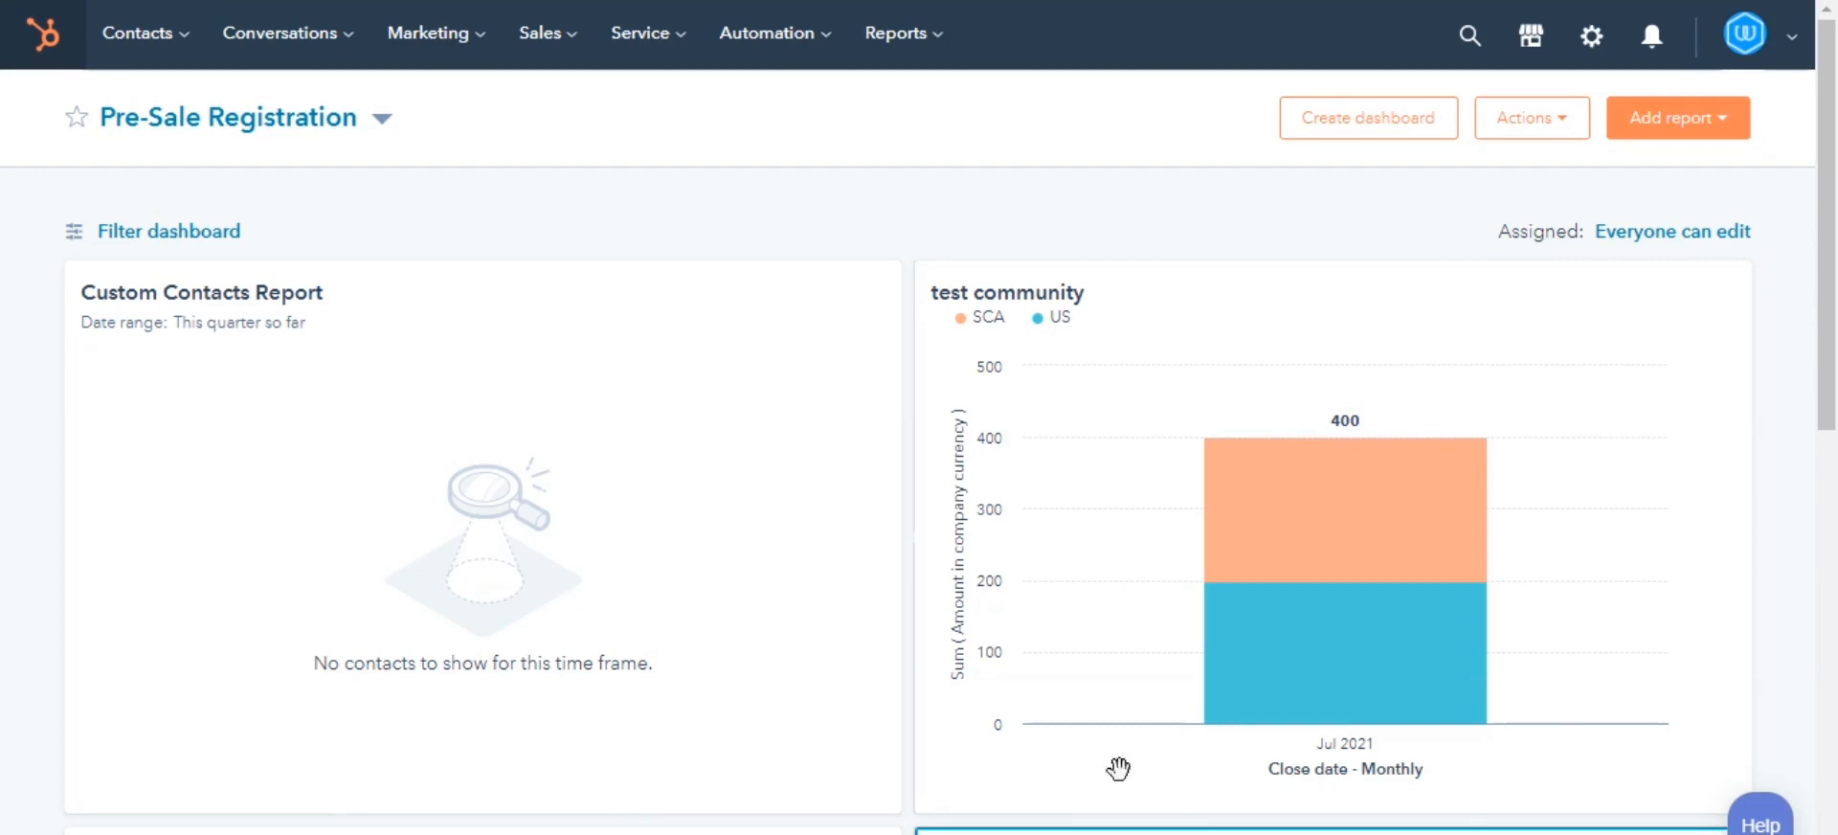
{"action": "mouse_move", "coordinate": [1591, 38]}
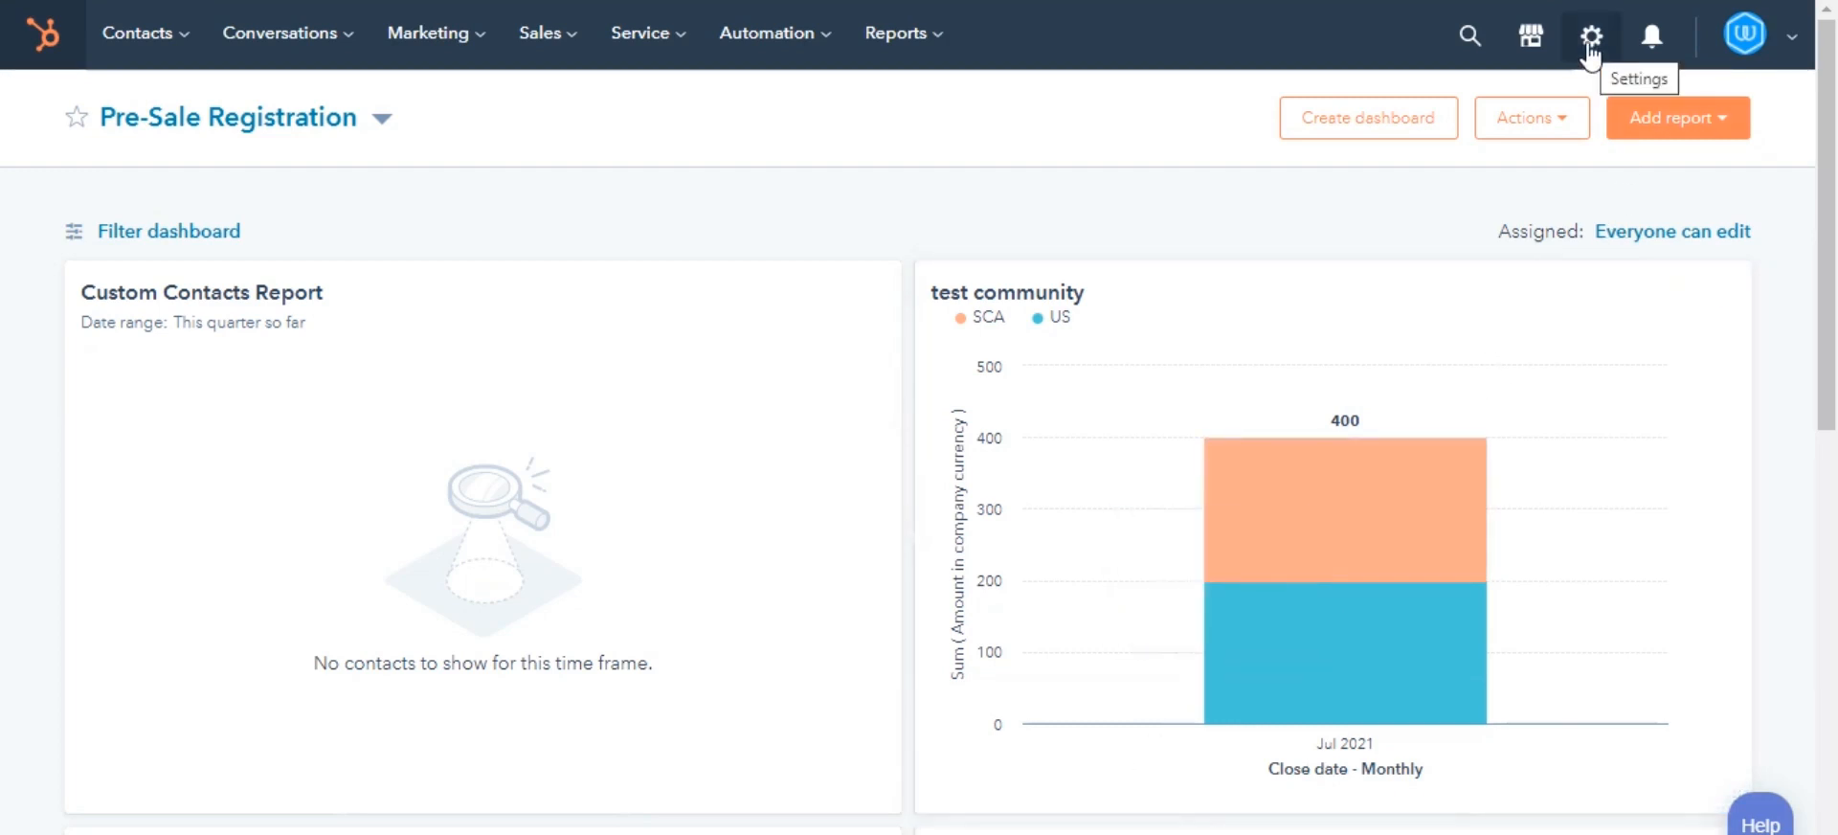
Open HubSpot account settings and scroll the sidebar toward the Forecast object
{"action": "left_click", "coordinate": [1590, 35]}
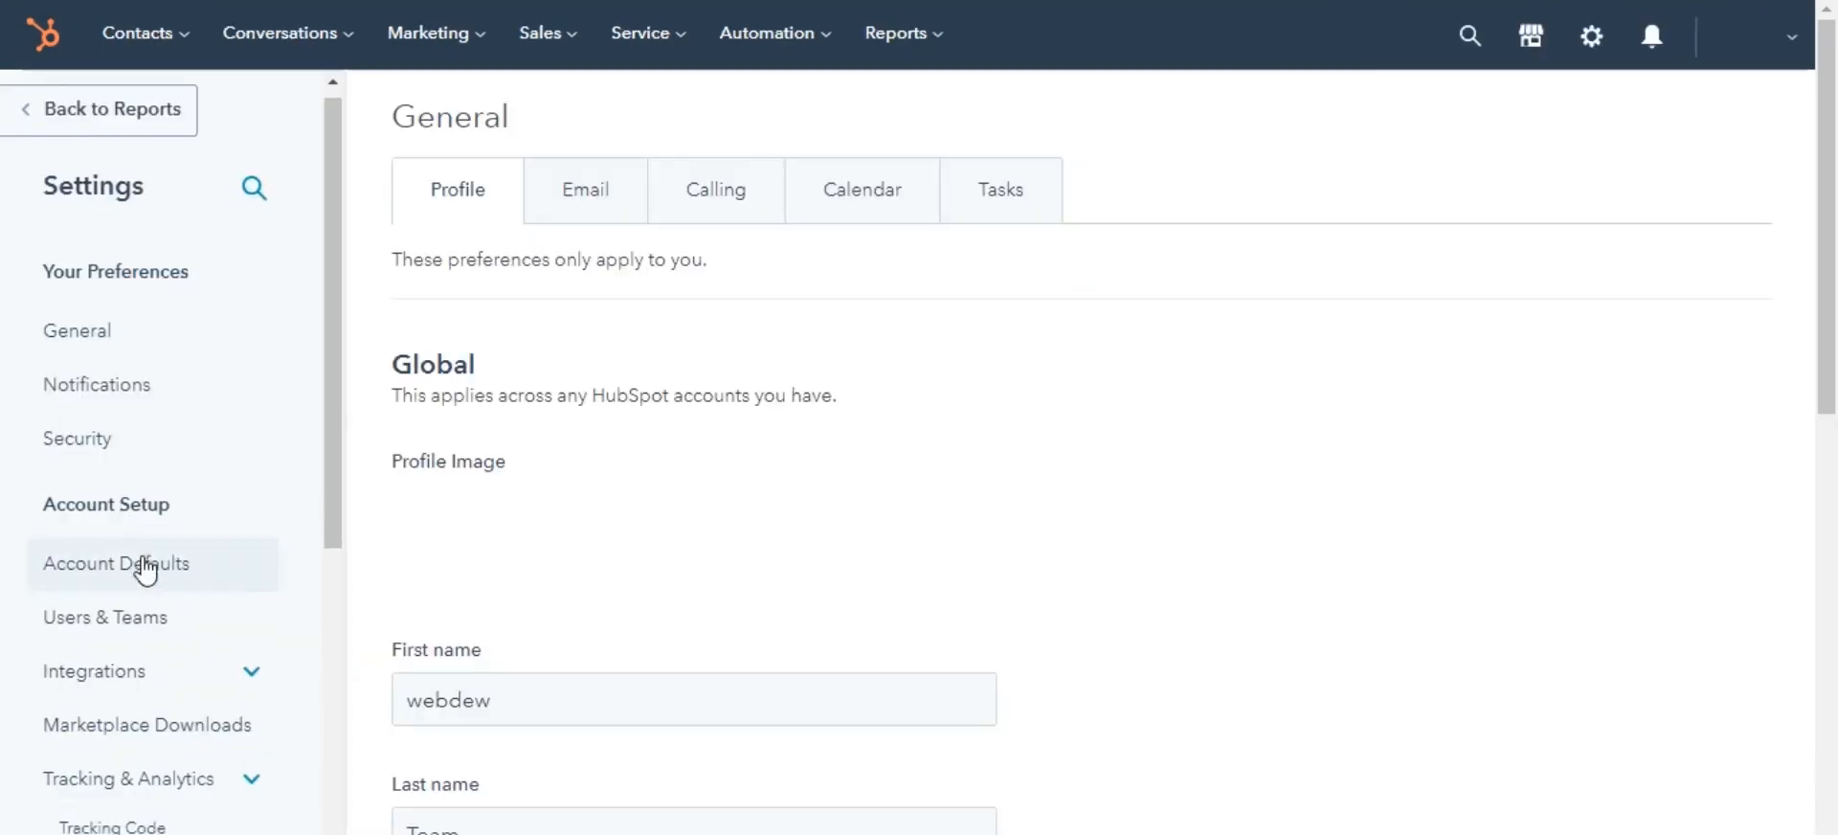
{"action": "scroll", "scroll_direction": "down", "scroll_amount": 3}
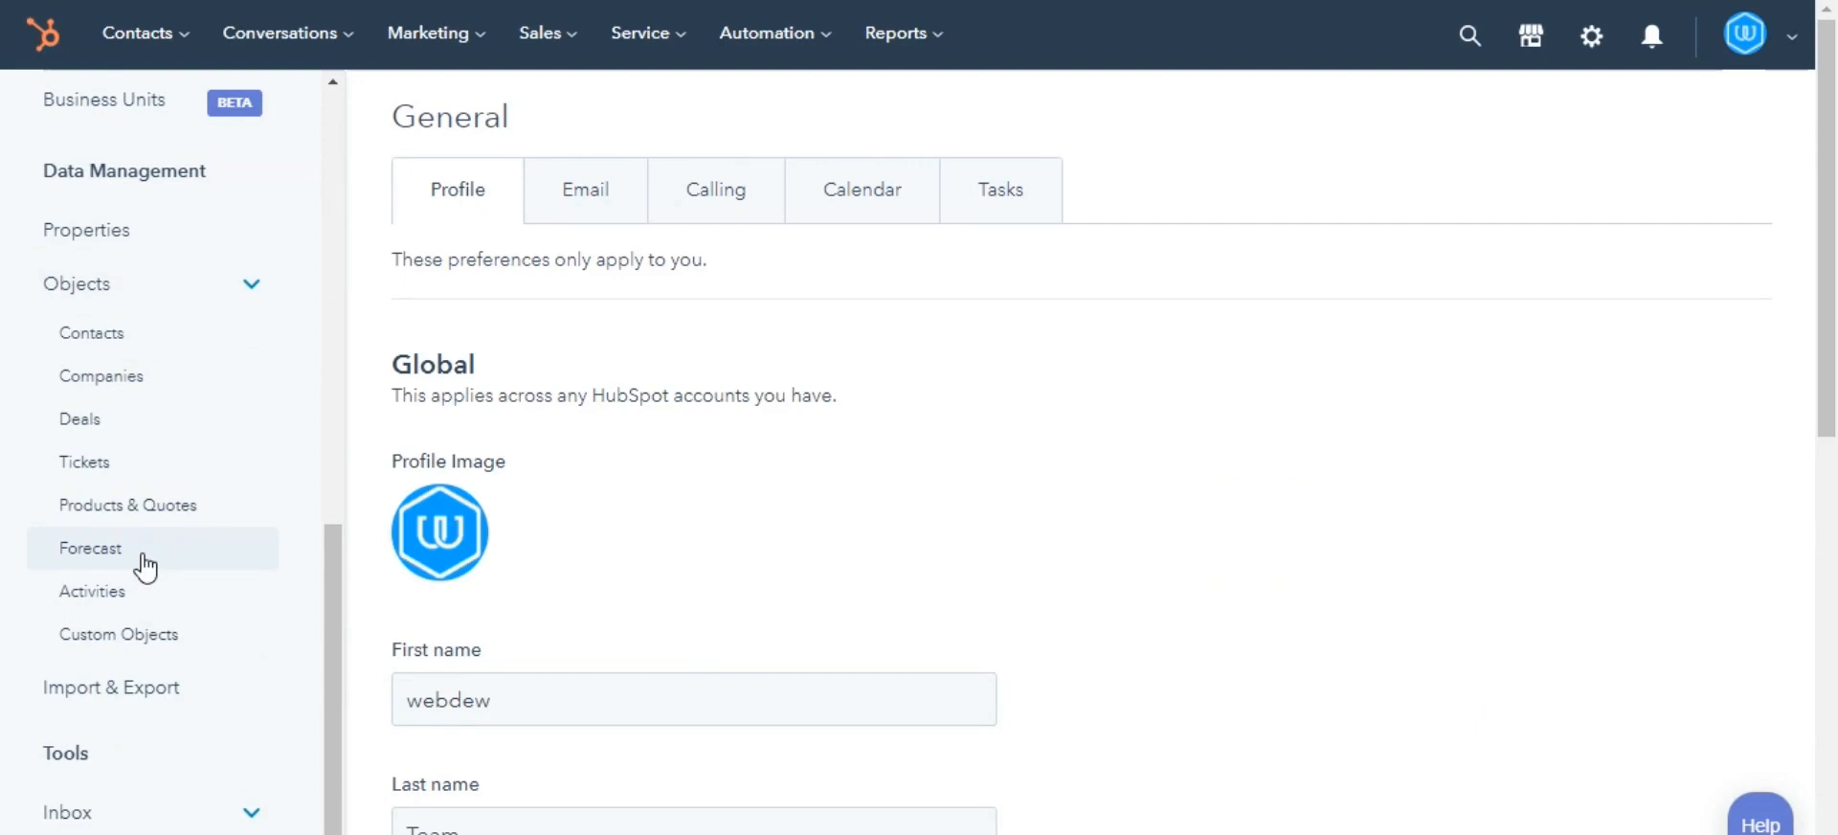
Open Forecast settings and cancel the deal amount change, keeping Weighted amount
{"action": "left_click", "coordinate": [90, 547]}
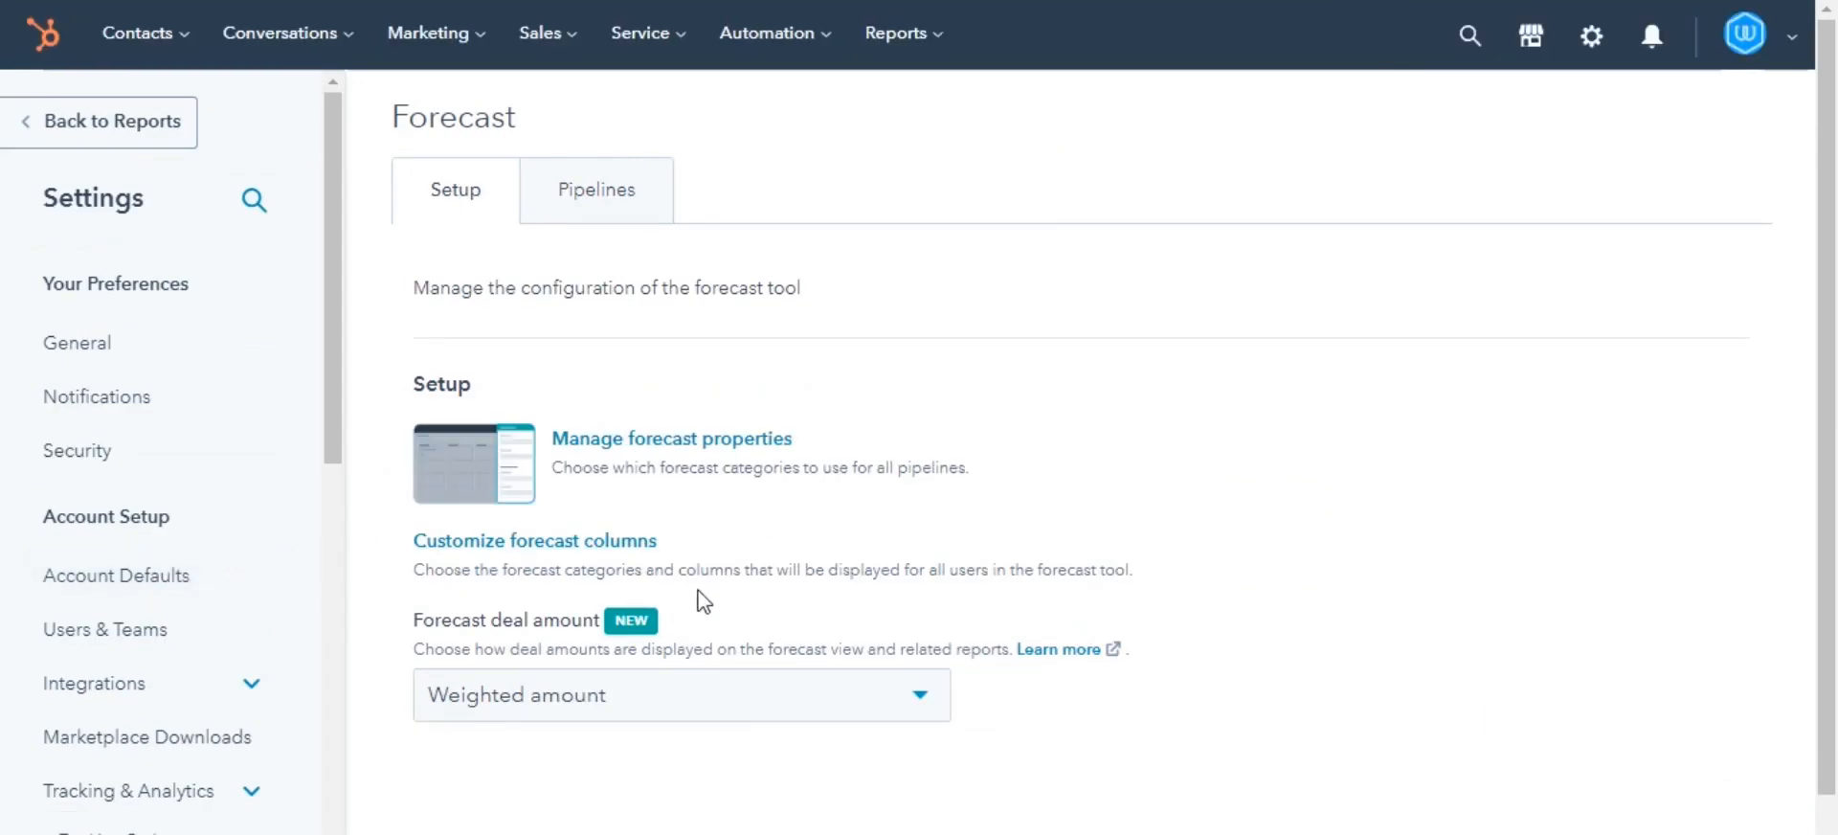
{"action": "left_click", "coordinate": [681, 695]}
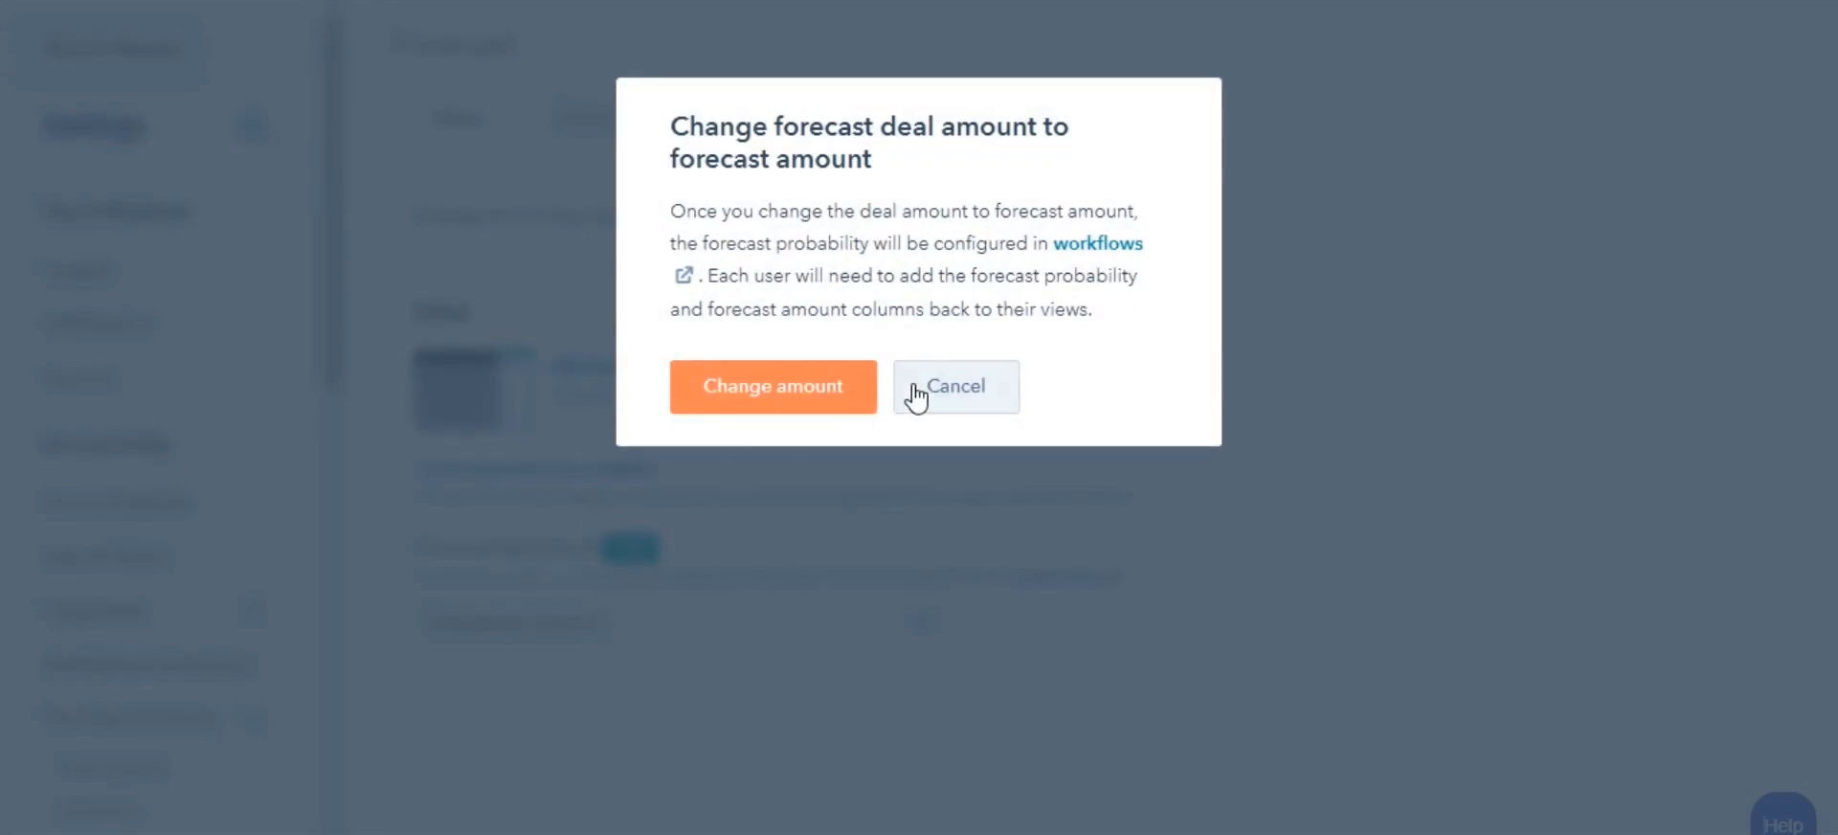
{"action": "left_click", "coordinate": [955, 386]}
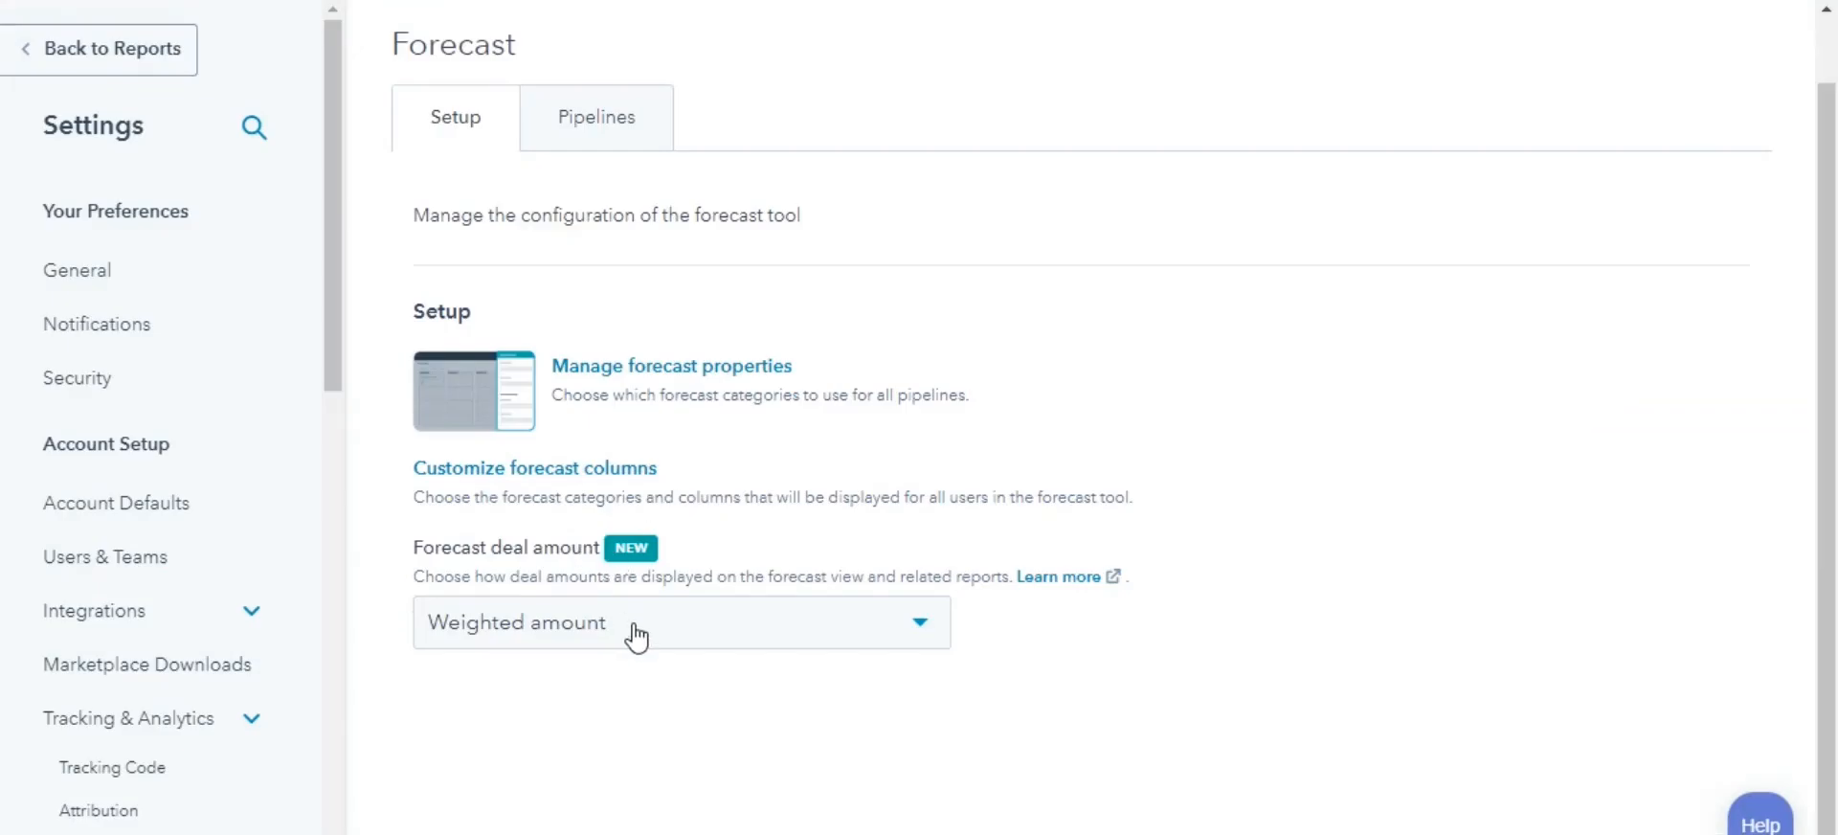
{"action": "mouse_move", "coordinate": [583, 74]}
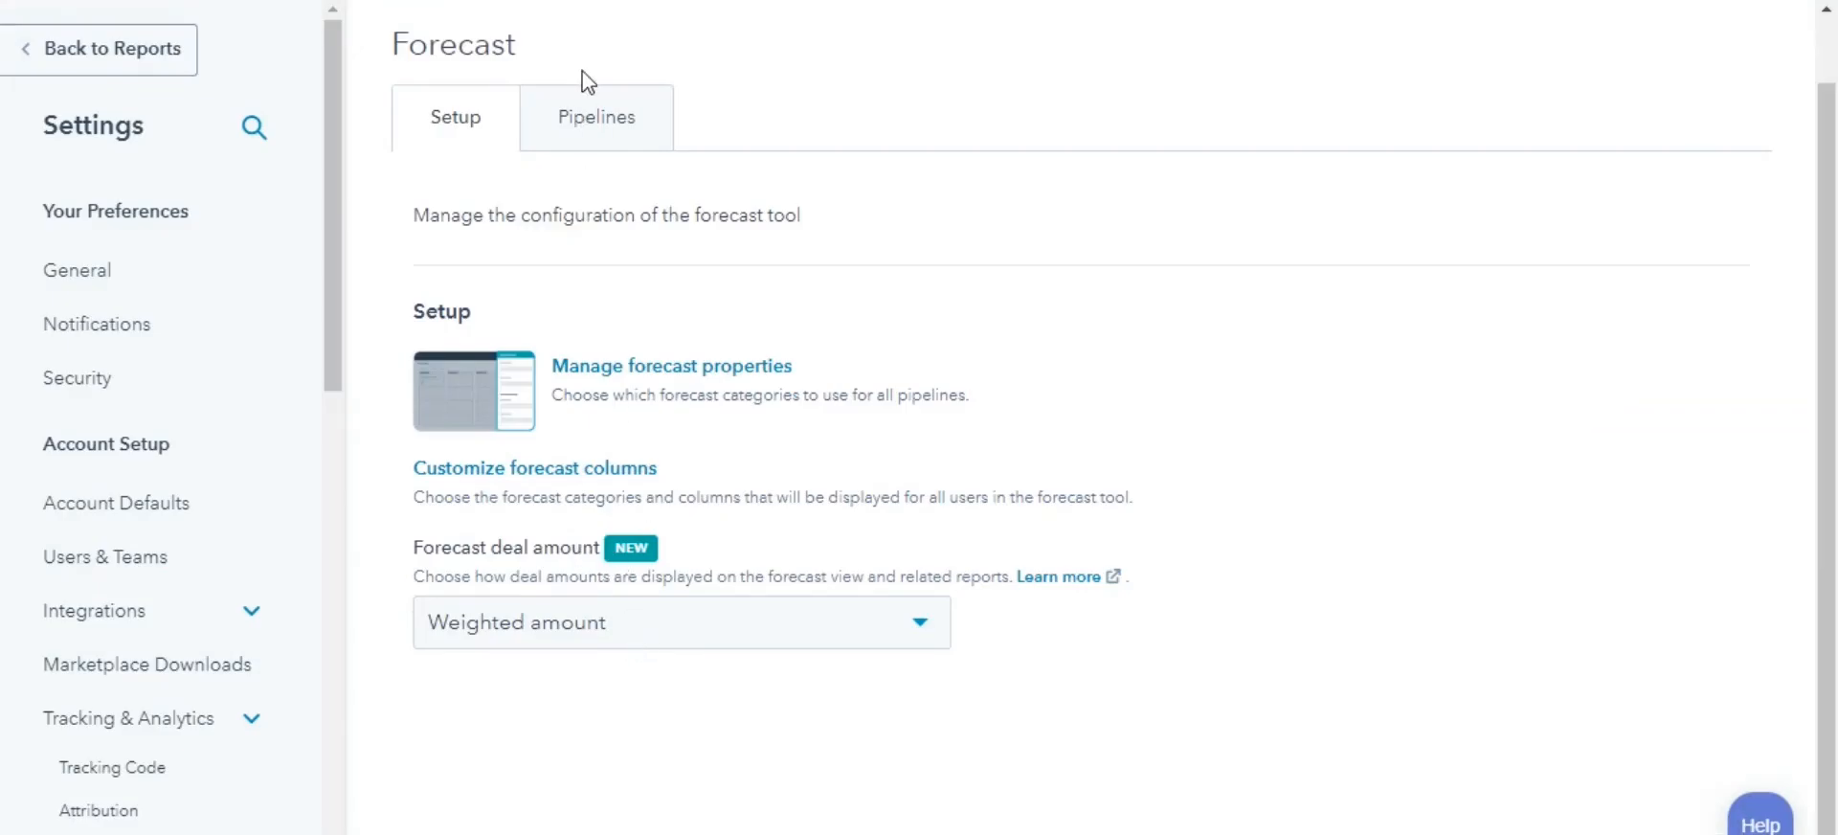
Switch the Sales Pipeline forecast period to Monthly and confirm the change
{"action": "left_click", "coordinate": [596, 116]}
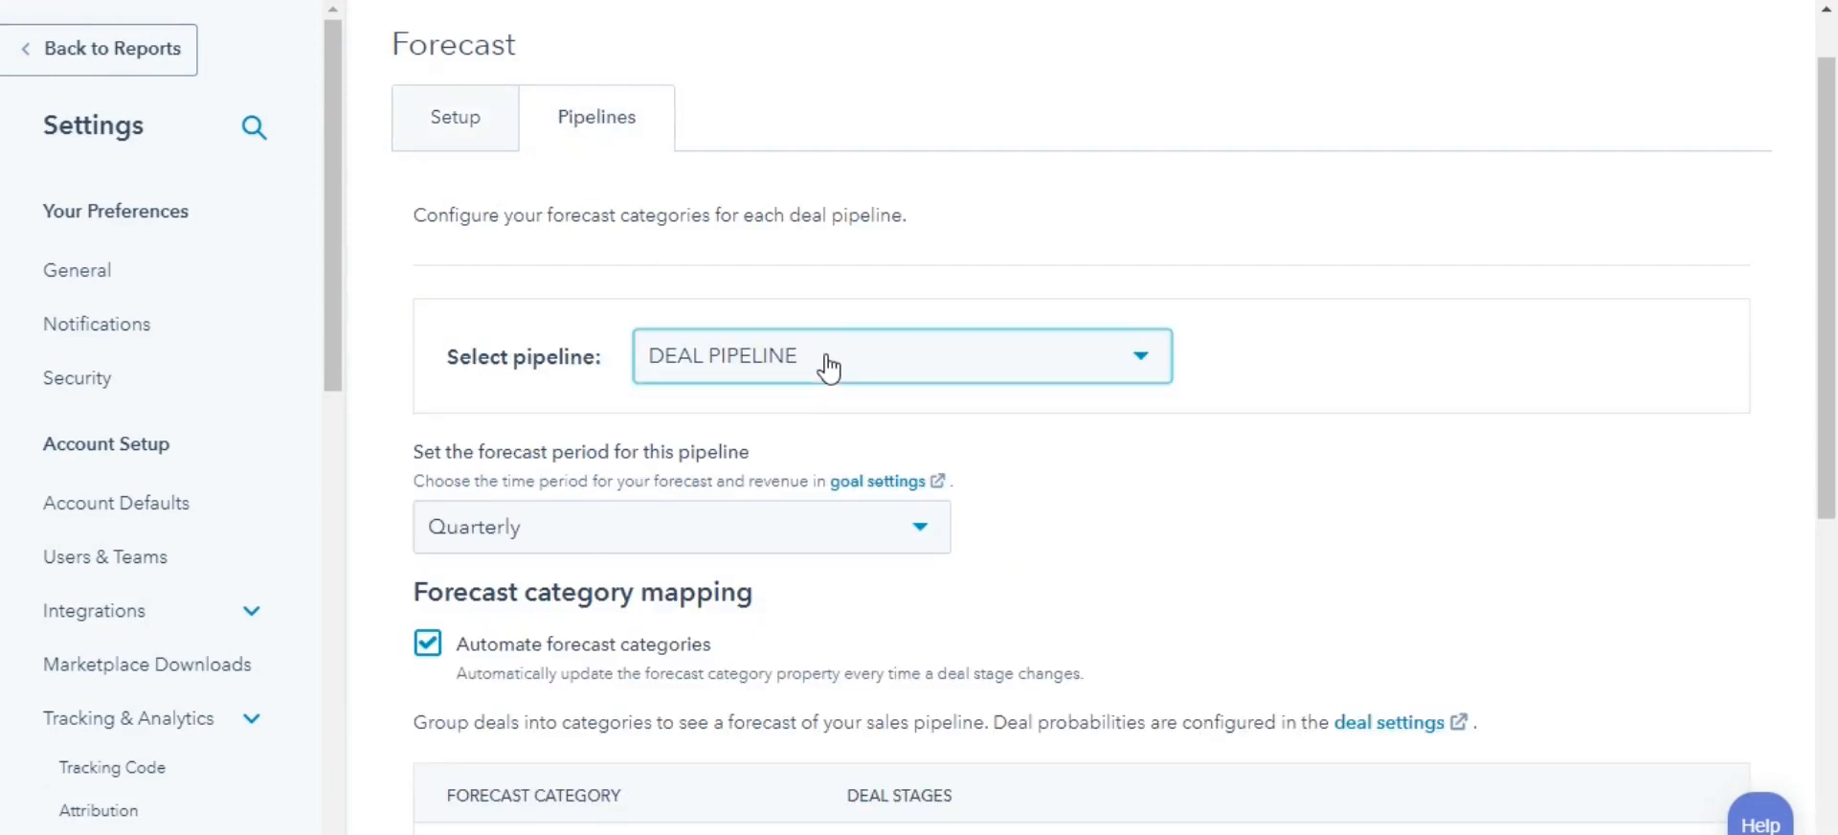
{"action": "left_click", "coordinate": [901, 356]}
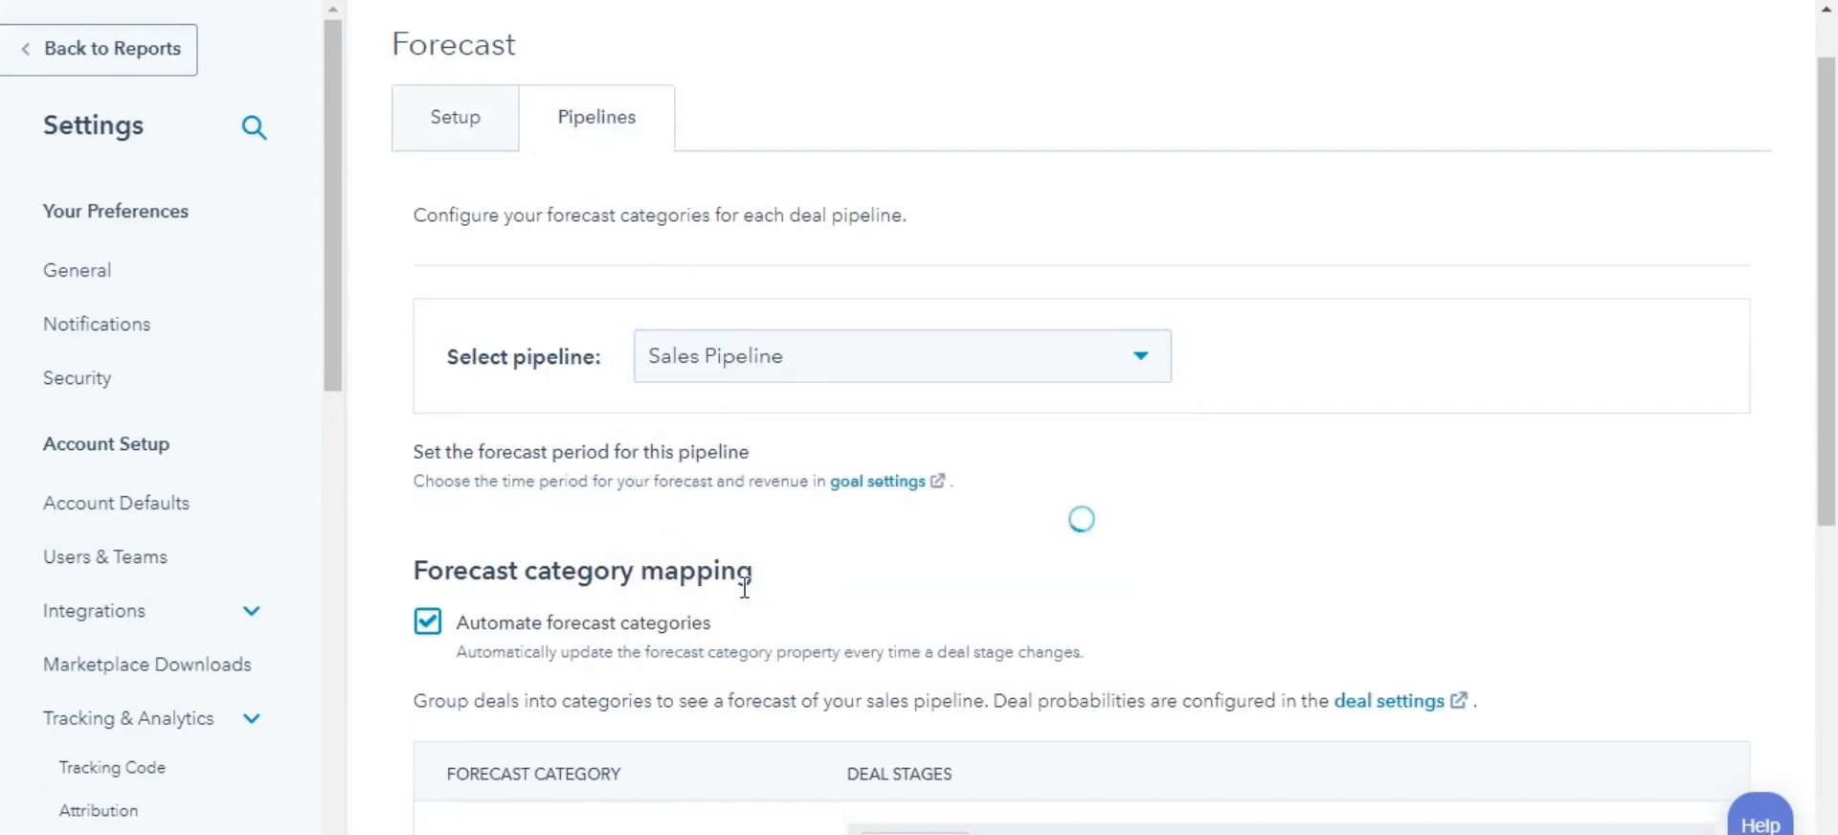
{"action": "left_click", "coordinate": [650, 258]}
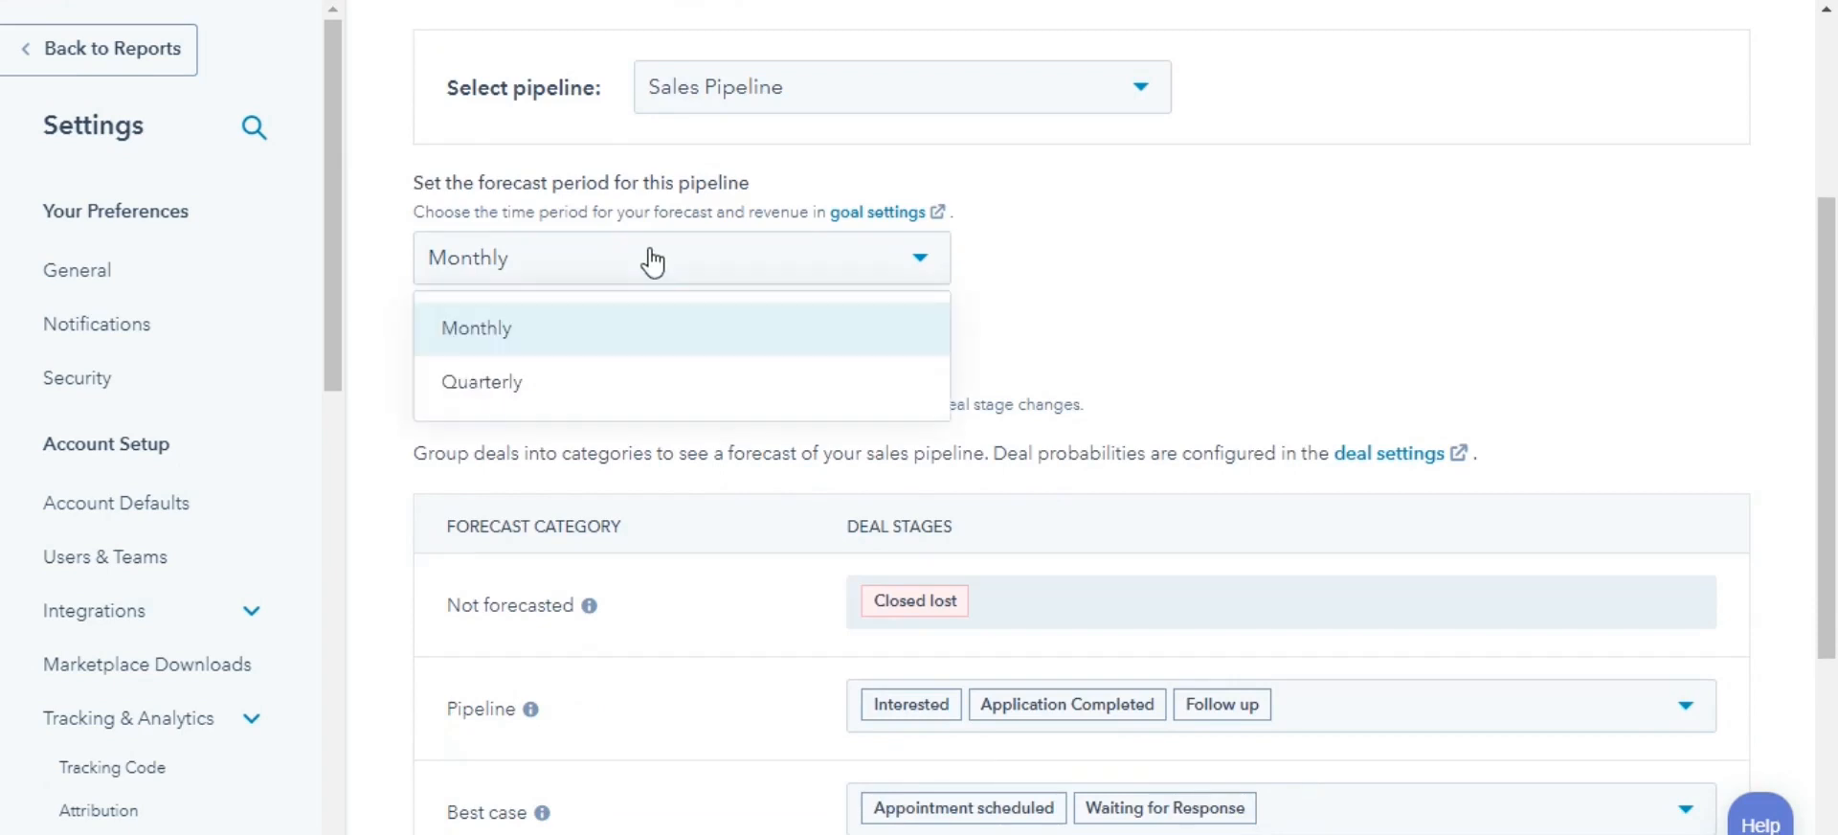
{"action": "mouse_move", "coordinate": [607, 351]}
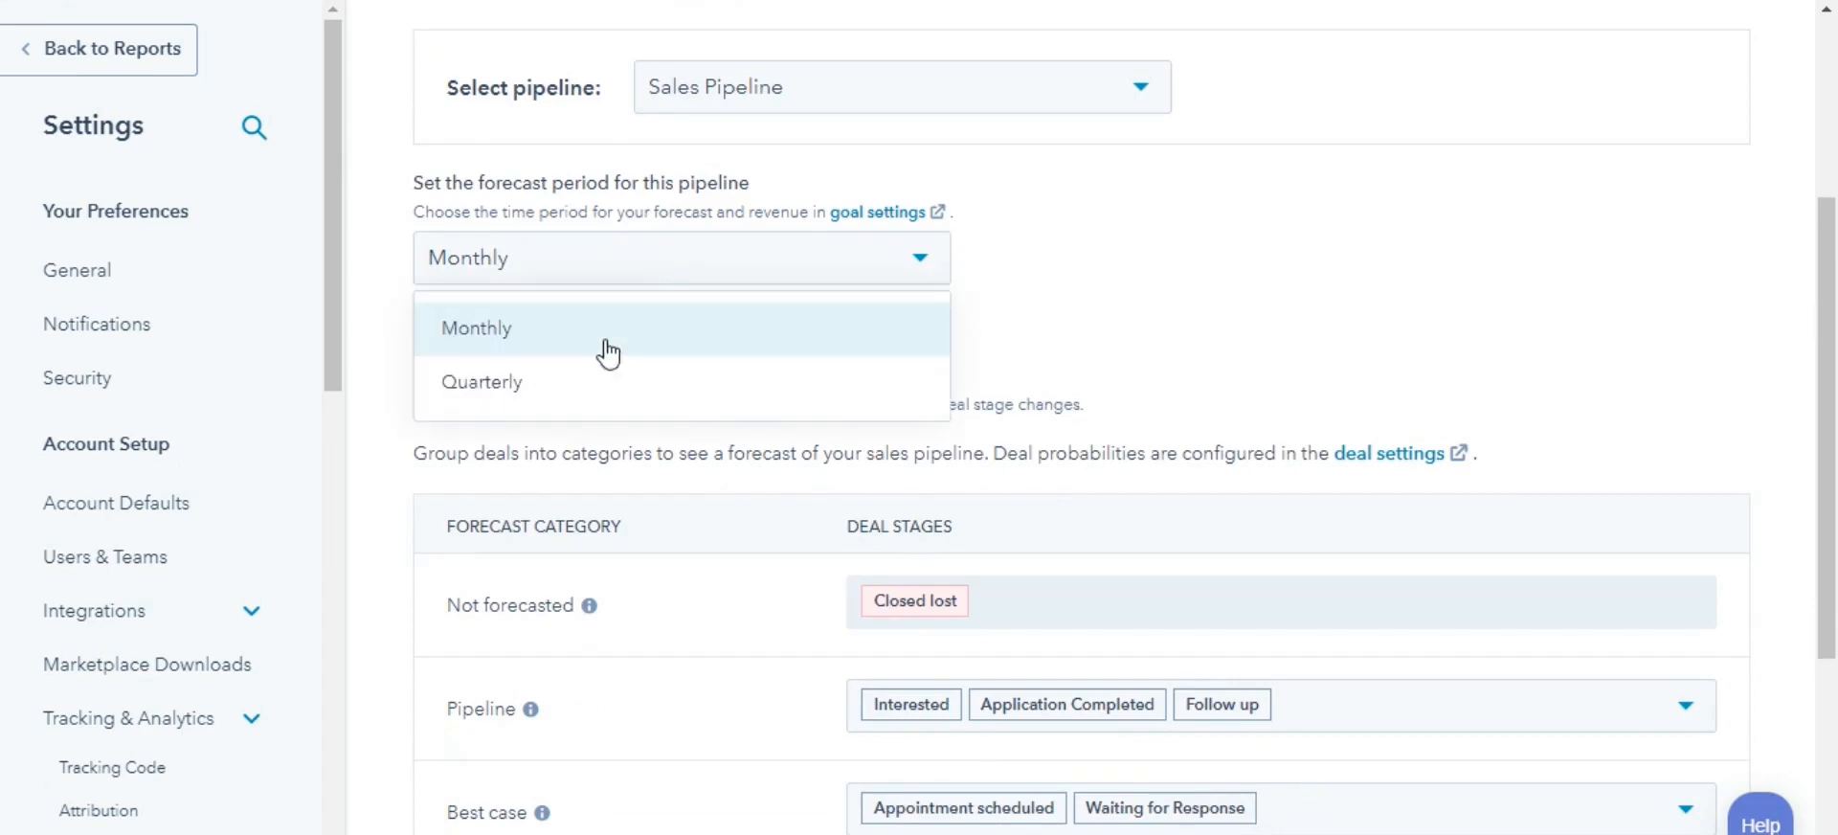
{"action": "left_click", "coordinate": [482, 382]}
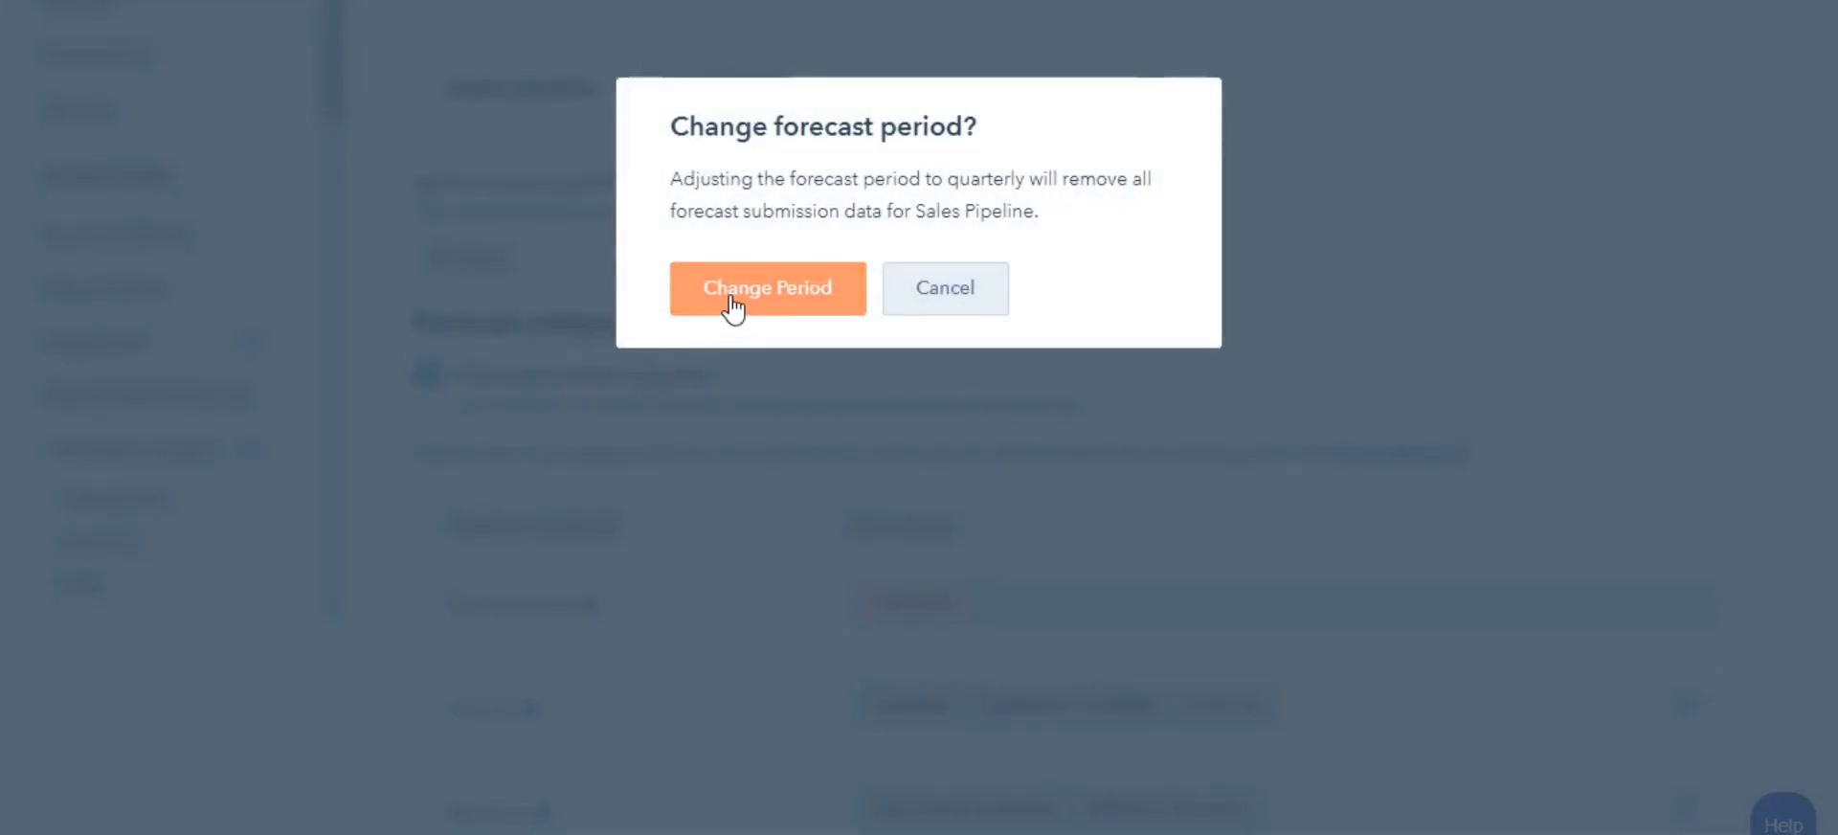
{"action": "left_click", "coordinate": [766, 288]}
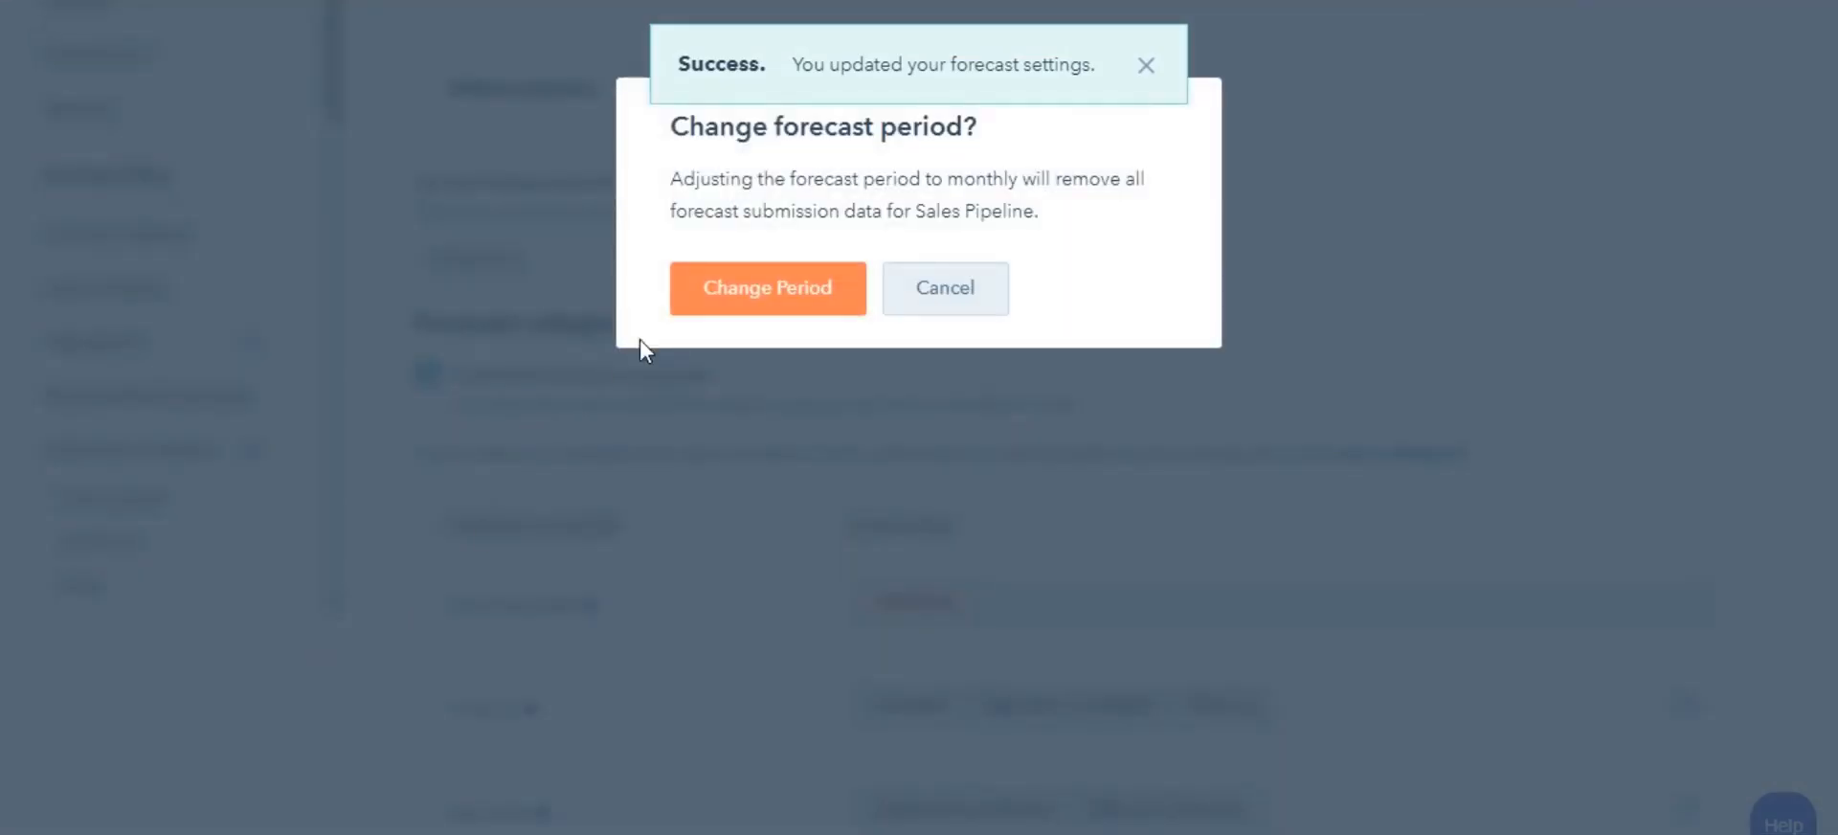
{"action": "left_click", "coordinate": [768, 288]}
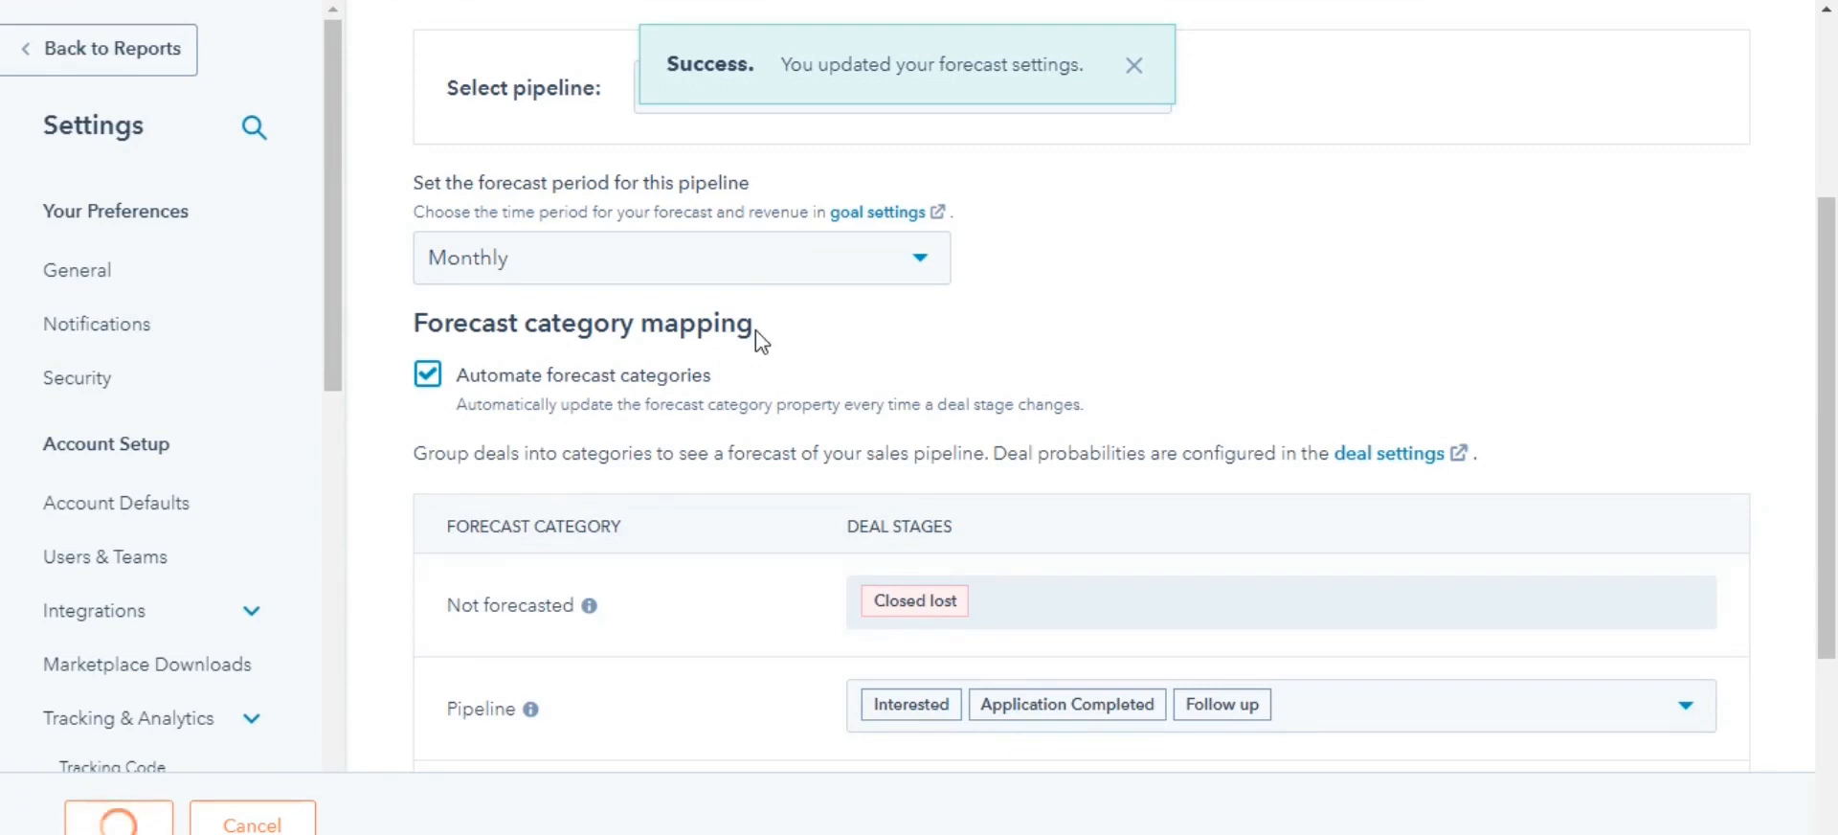
Dismiss the success notice and review the stages mapped to Pipeline
{"action": "scroll", "scroll_direction": "down", "scroll_amount": 3}
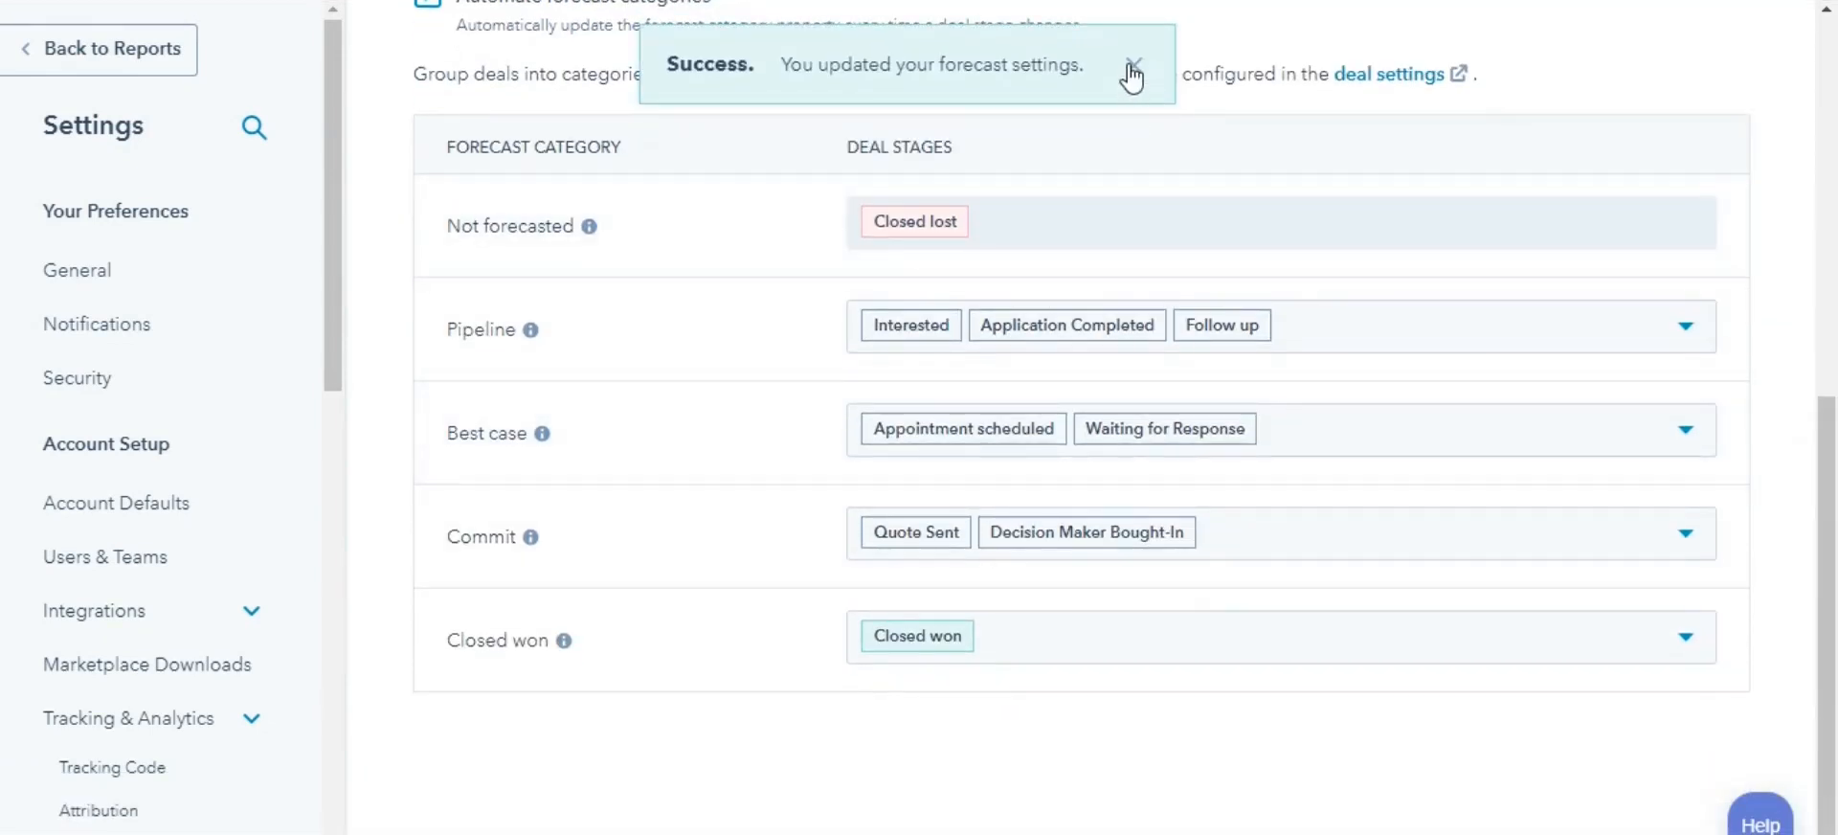
{"action": "left_click", "coordinate": [1133, 67]}
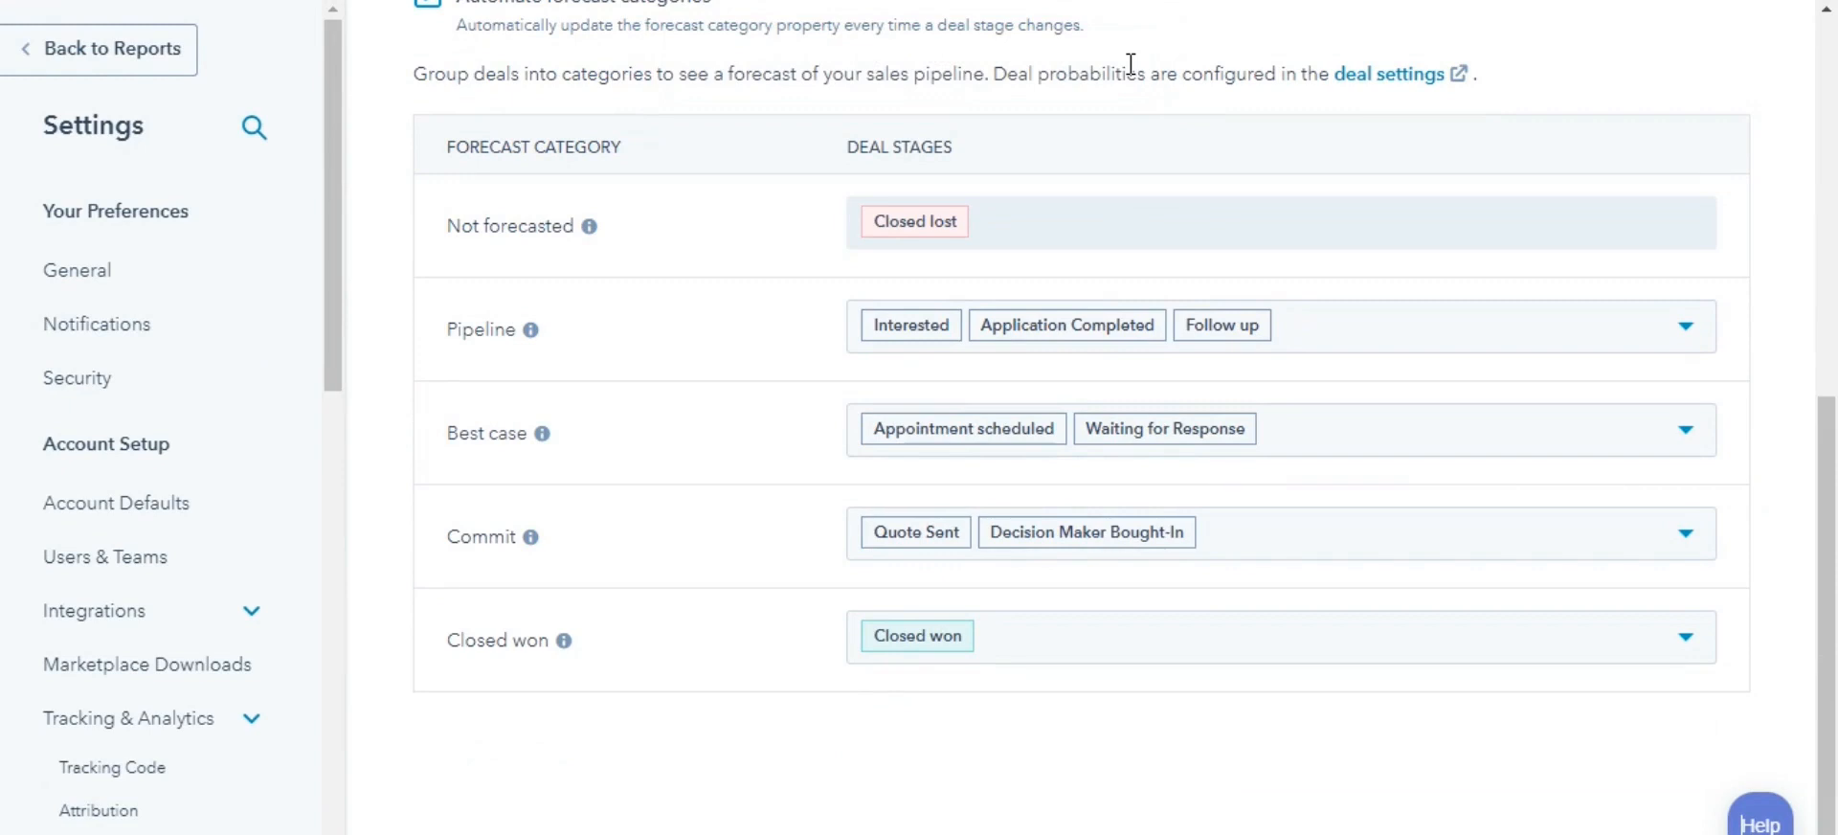
{"action": "mouse_move", "coordinate": [1173, 272]}
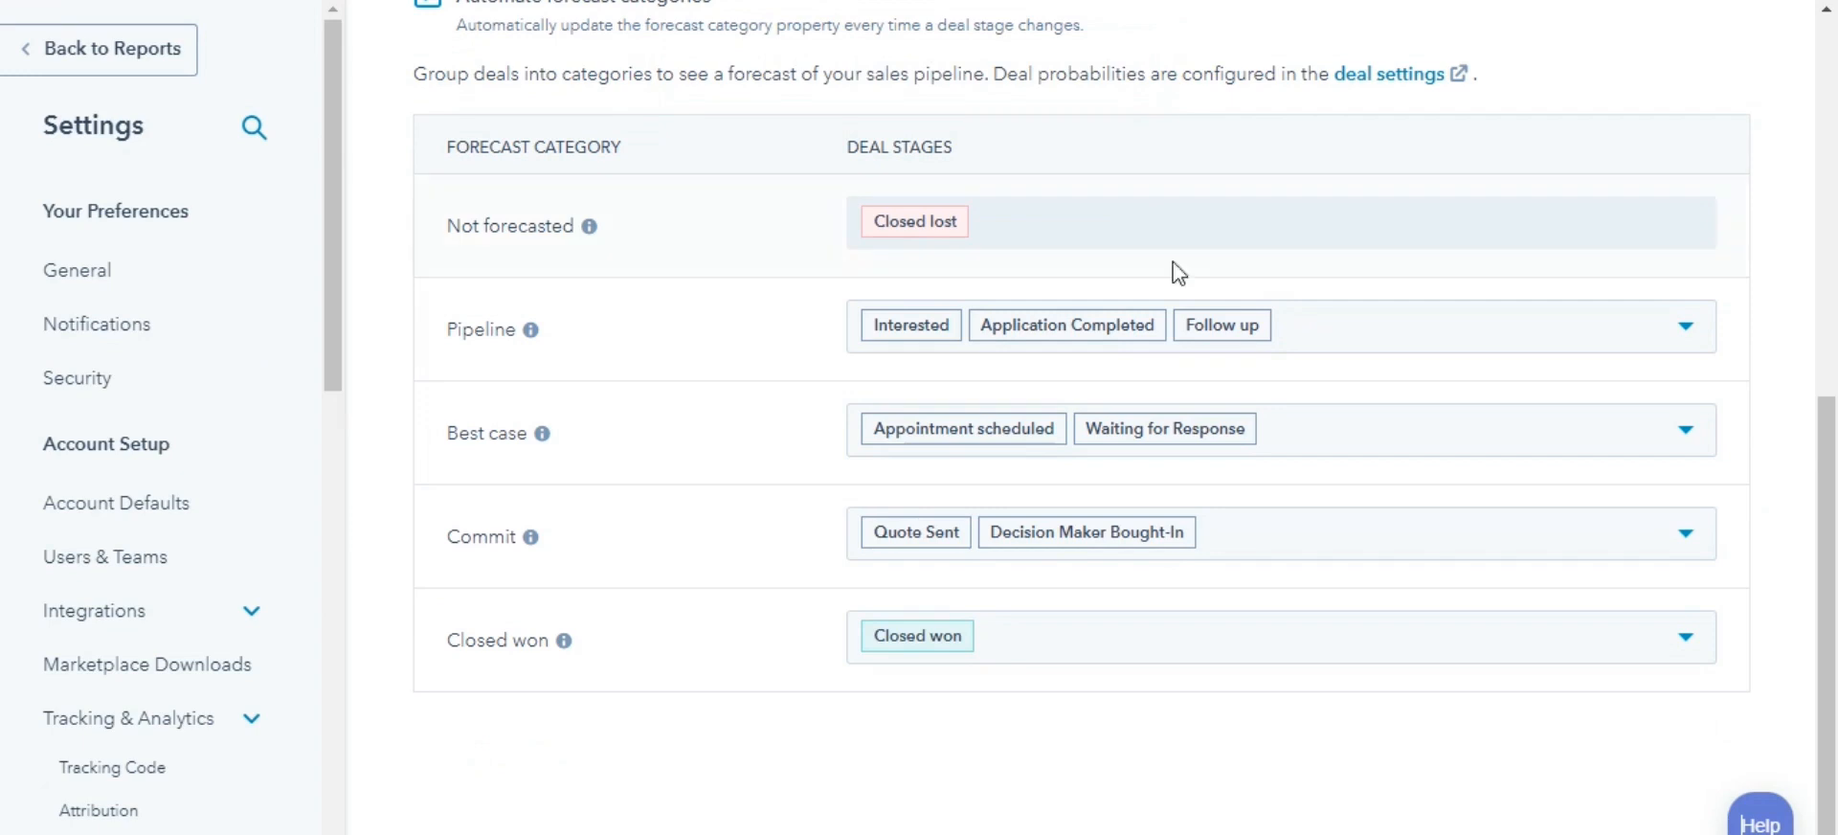
{"action": "mouse_move", "coordinate": [1363, 327]}
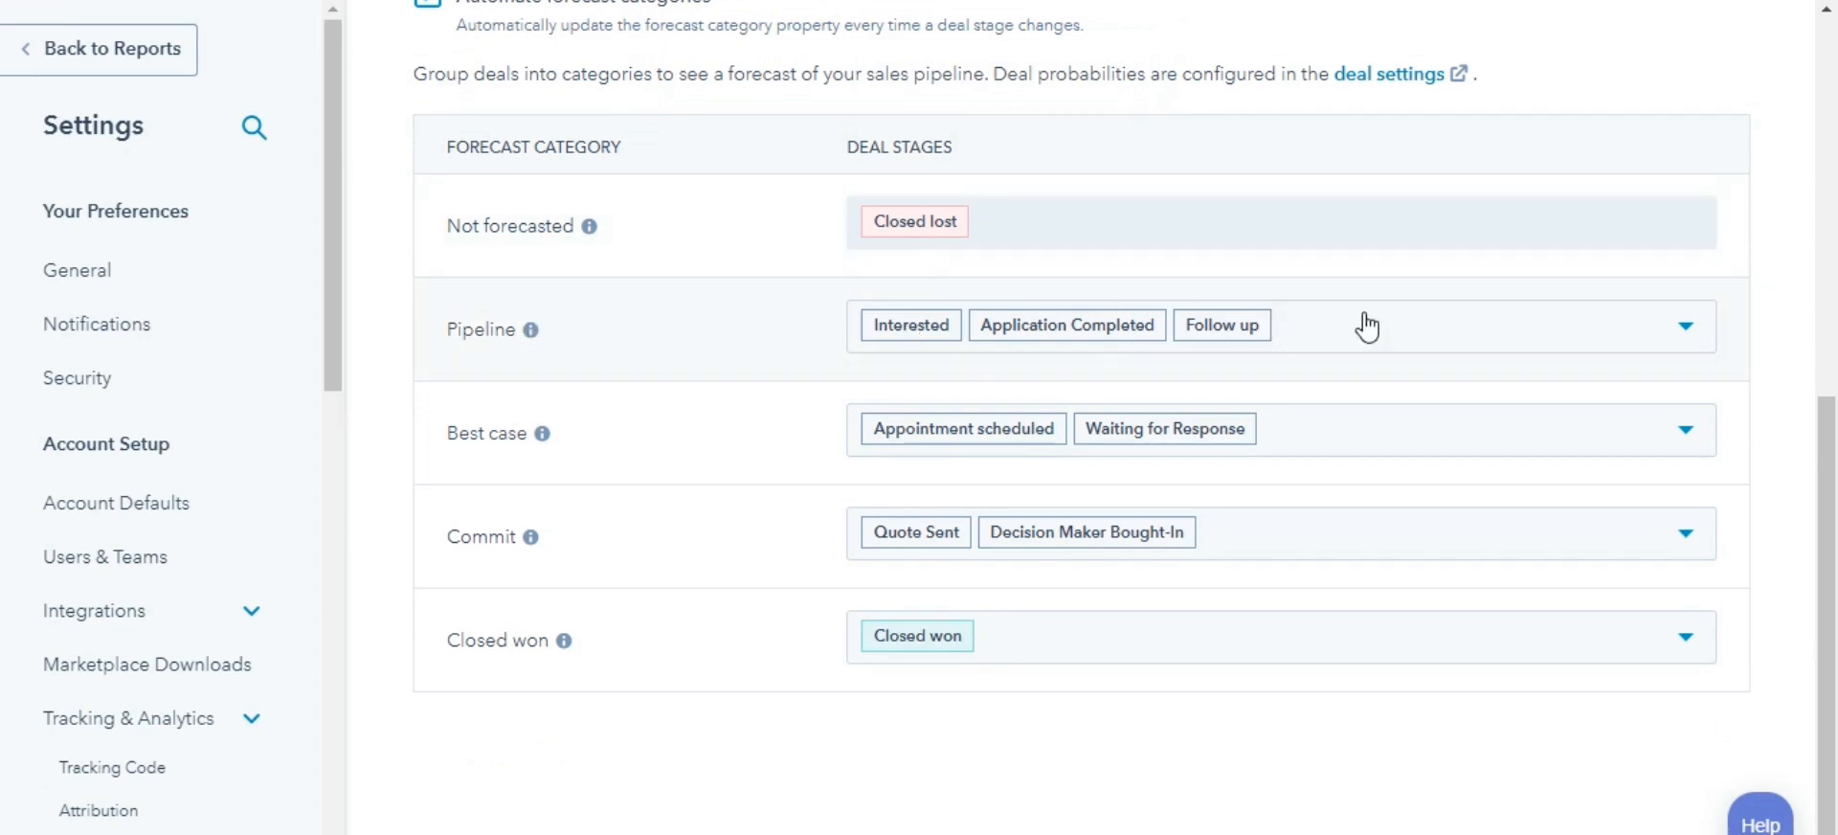
{"action": "left_click", "coordinate": [1684, 326]}
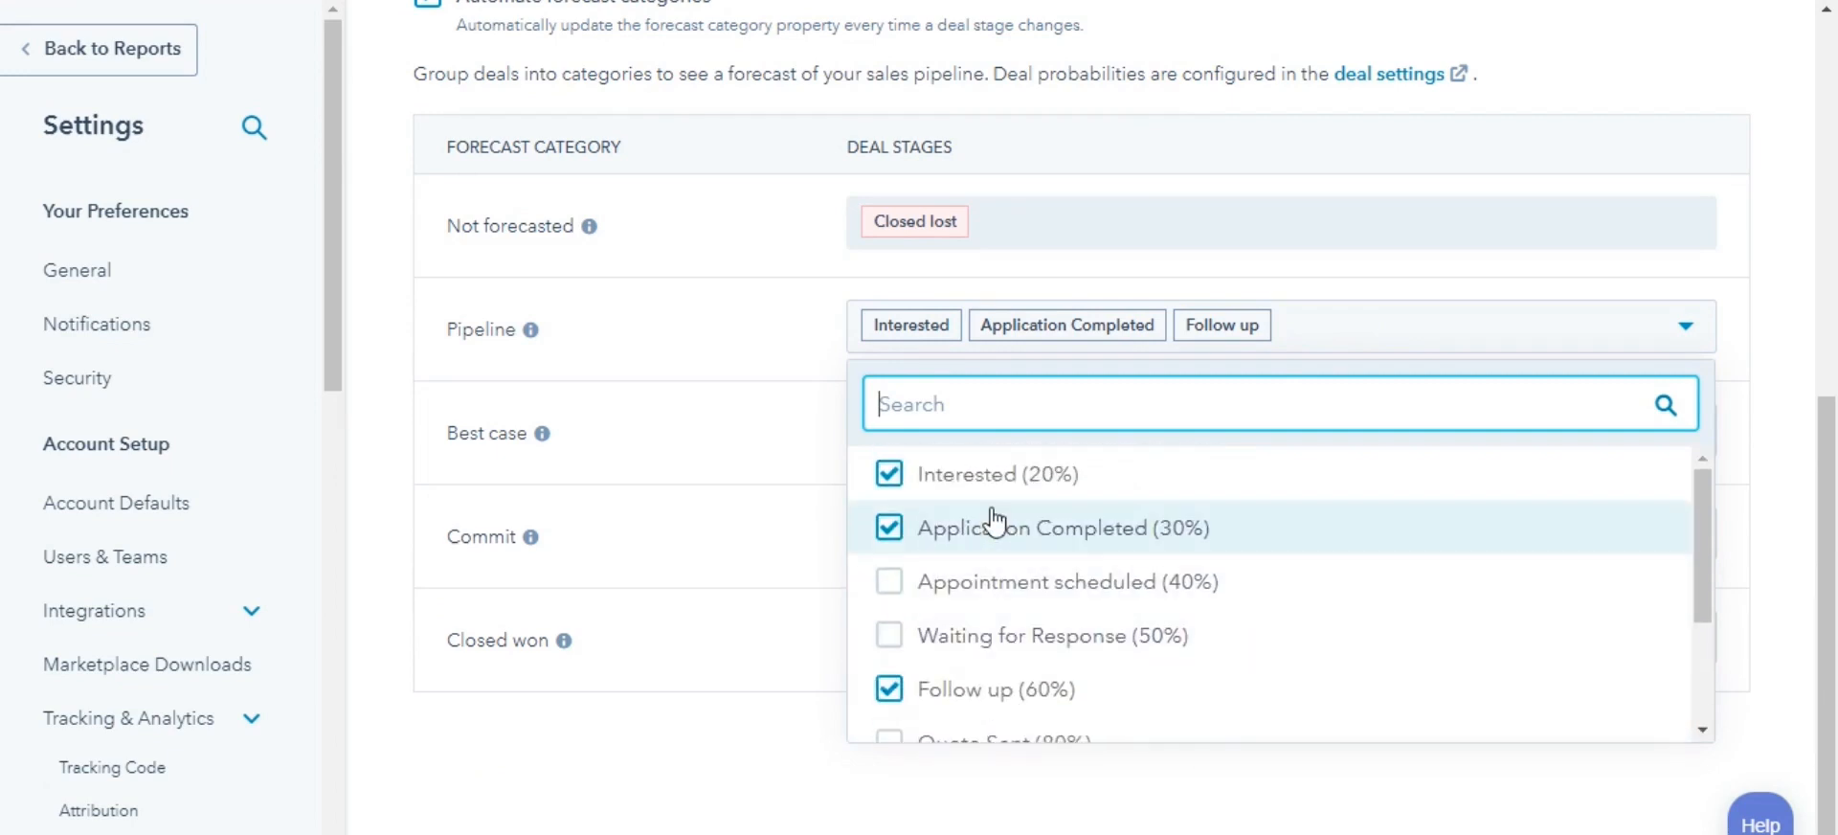
{"action": "left_click", "coordinate": [809, 774]}
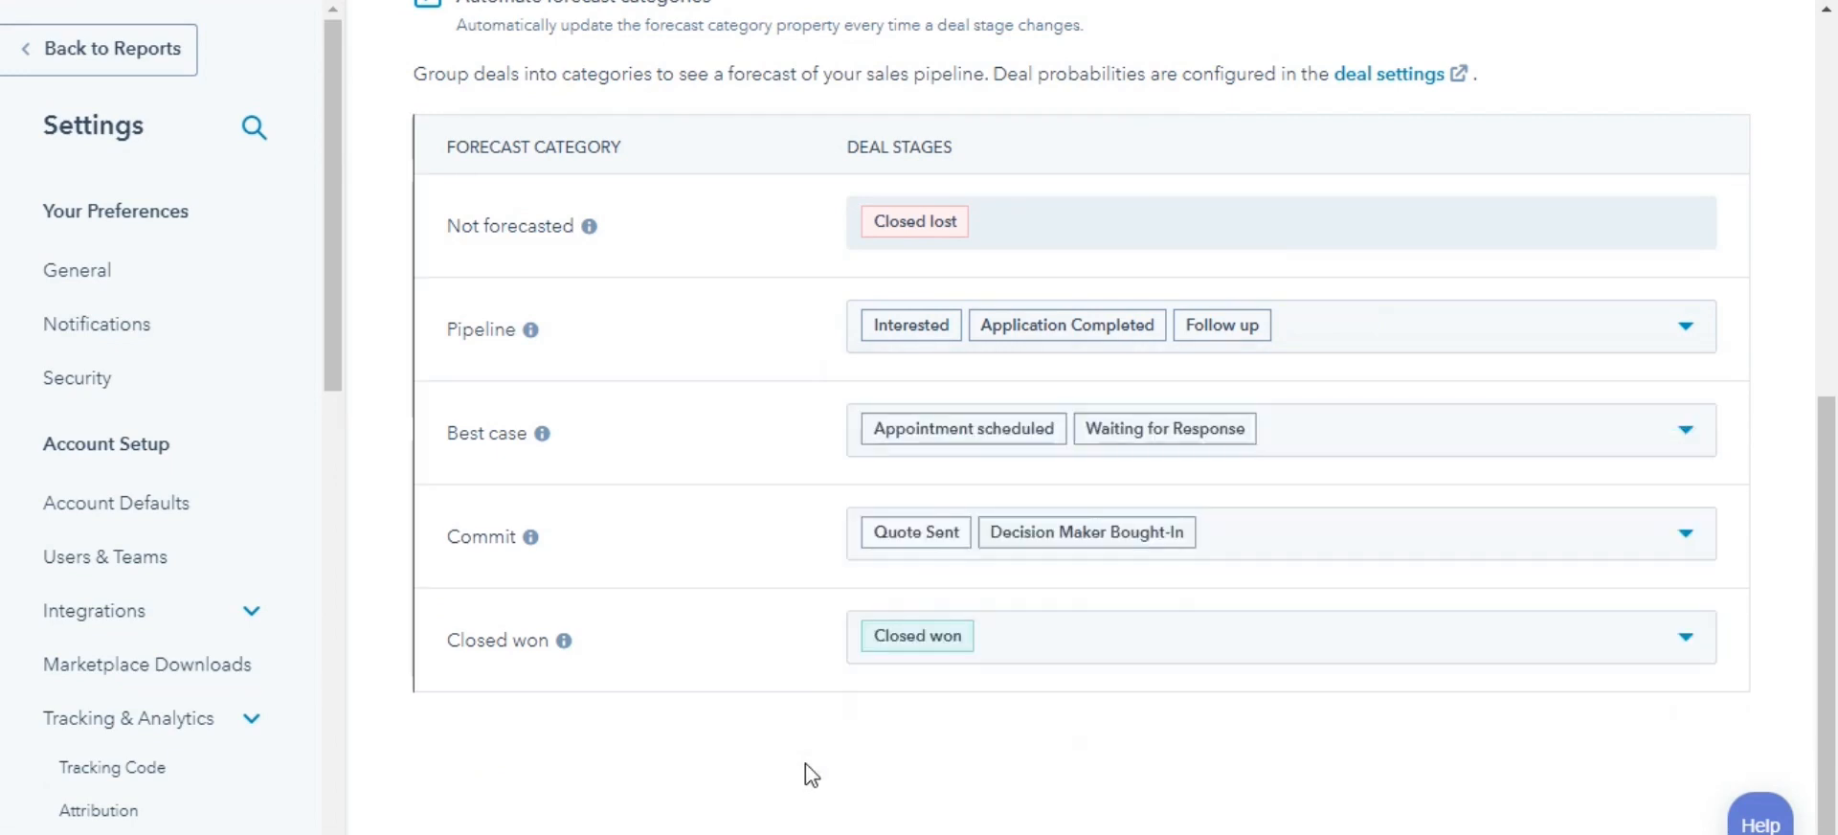
Add the Follow up deal stage to the Best case forecast category
{"action": "left_click", "coordinate": [1685, 429]}
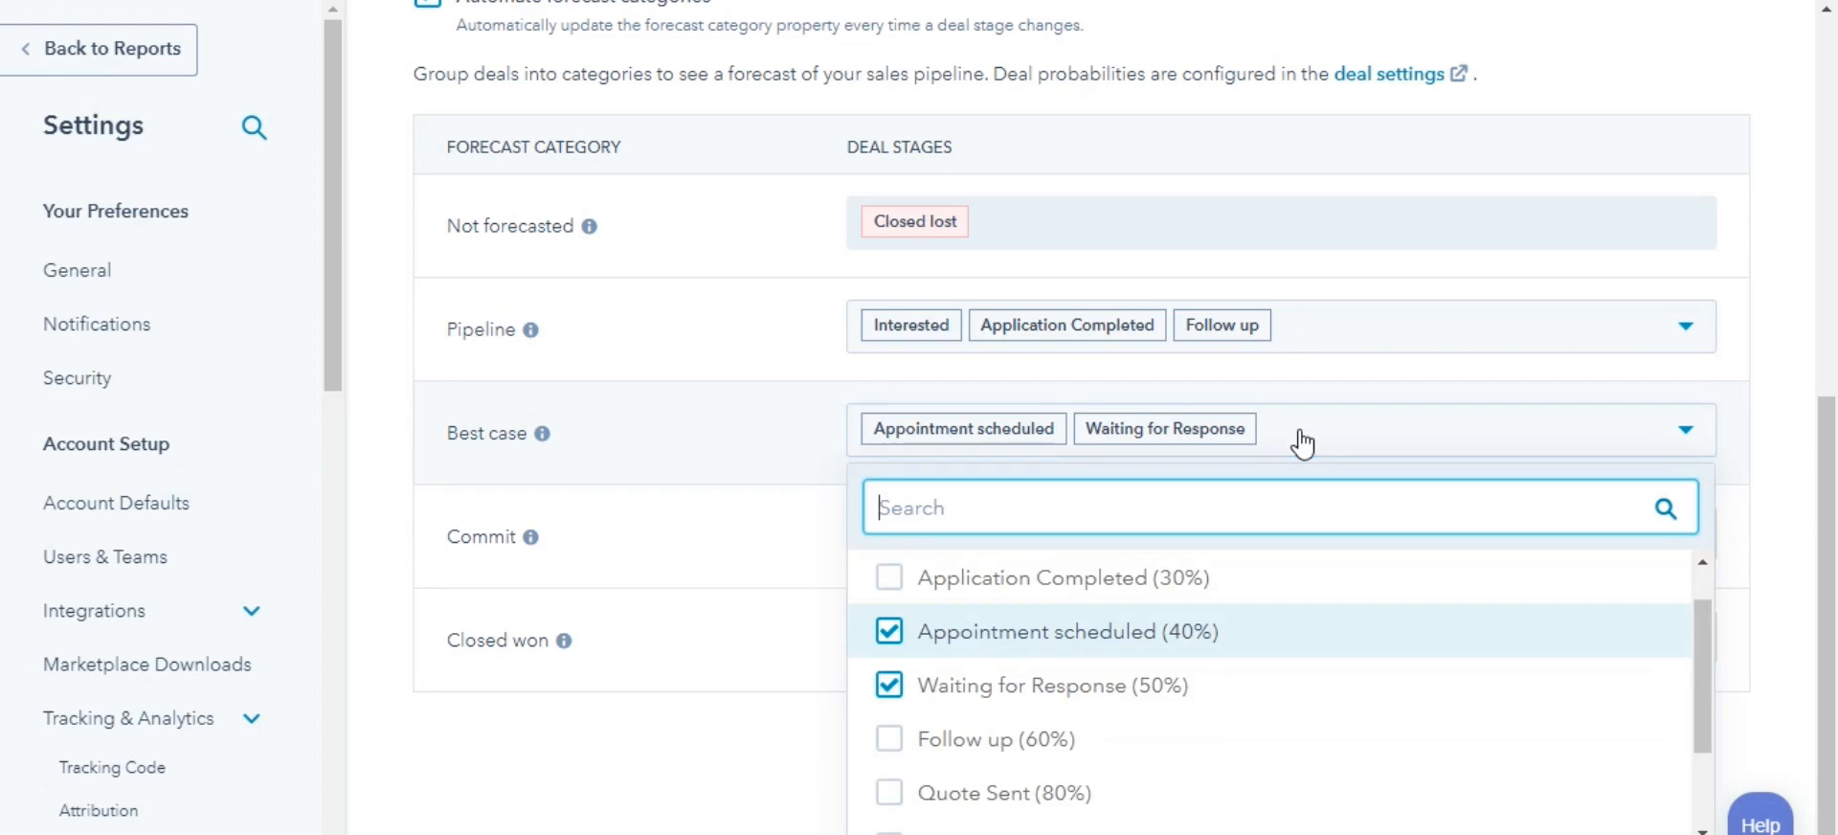
{"action": "mouse_move", "coordinate": [1006, 699]}
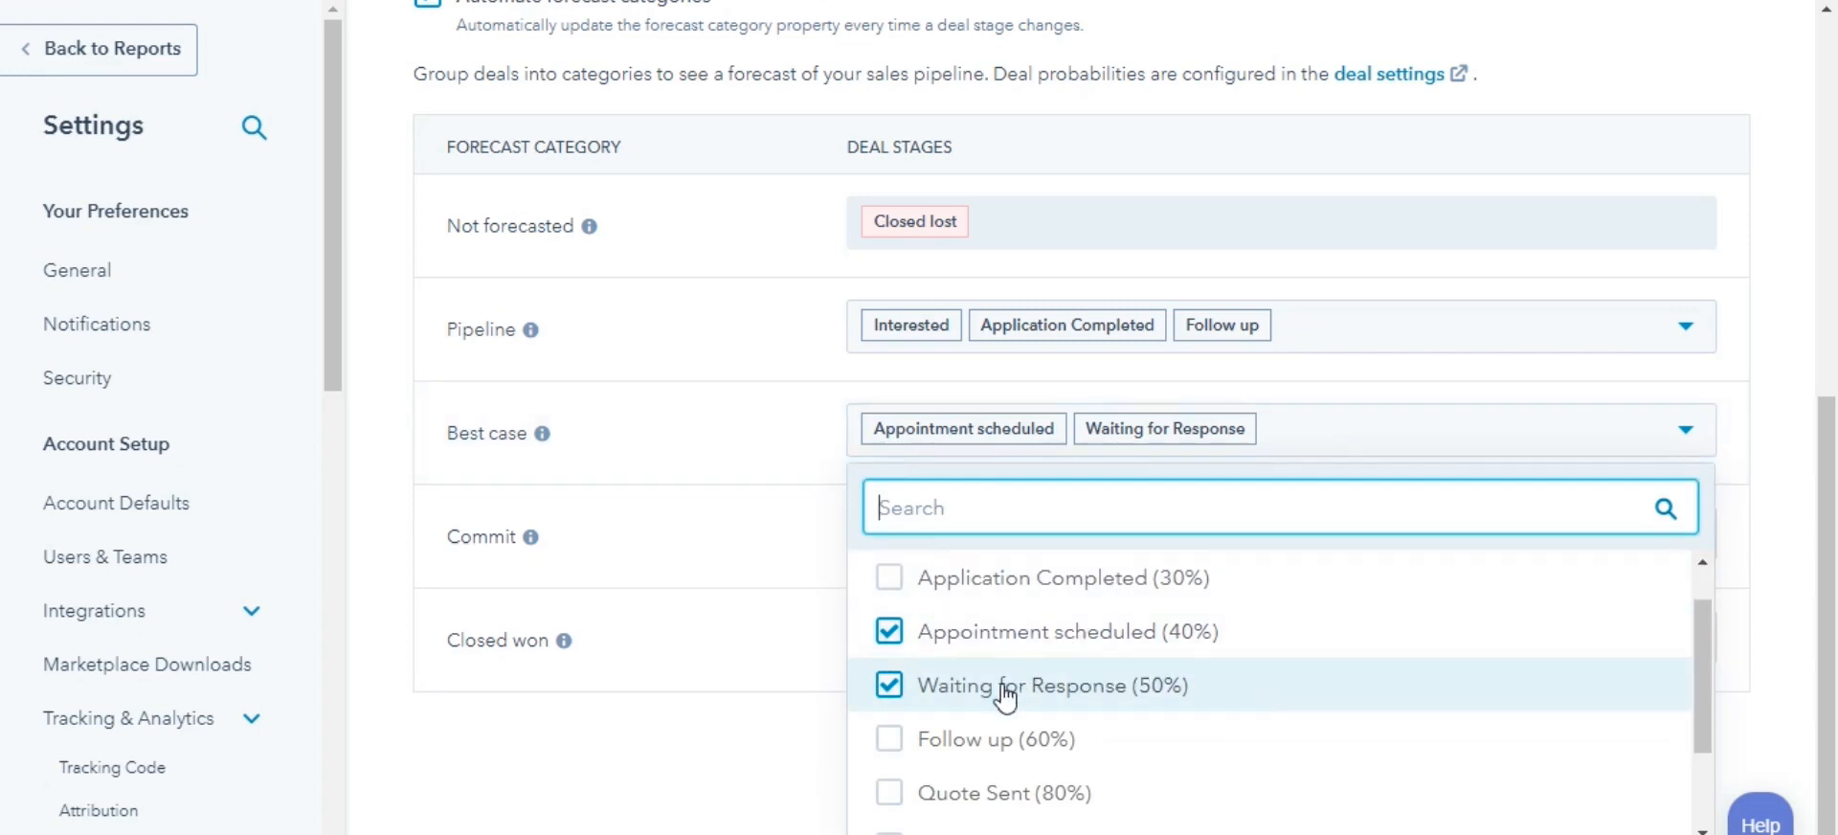
{"action": "left_click", "coordinate": [889, 739]}
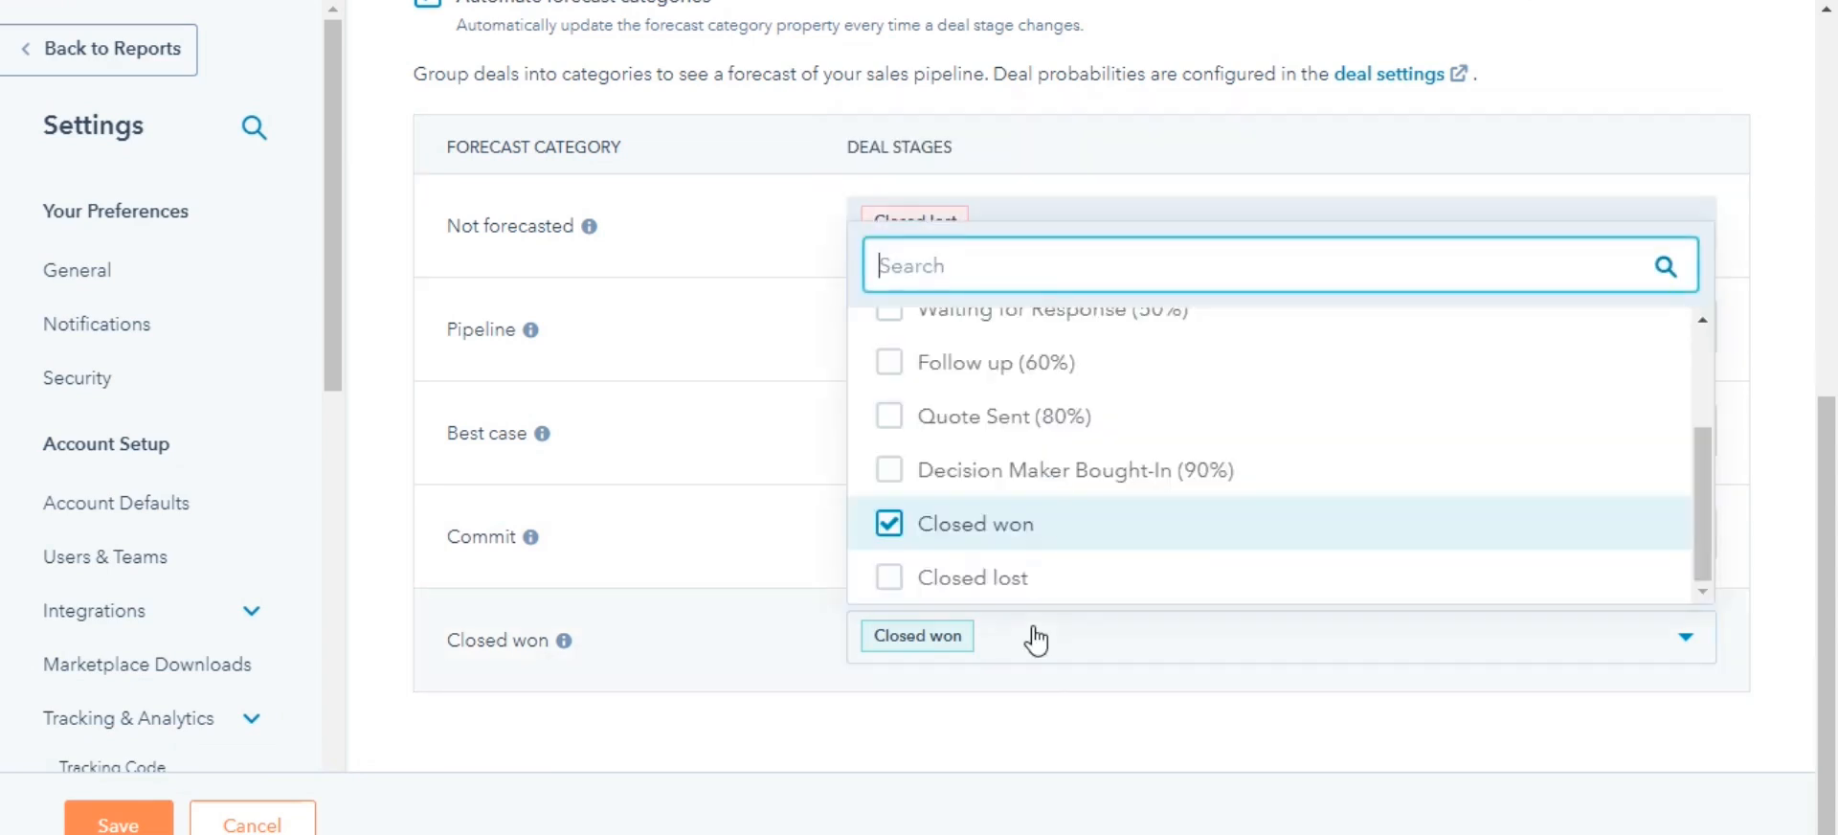
{"action": "left_click", "coordinate": [888, 524]}
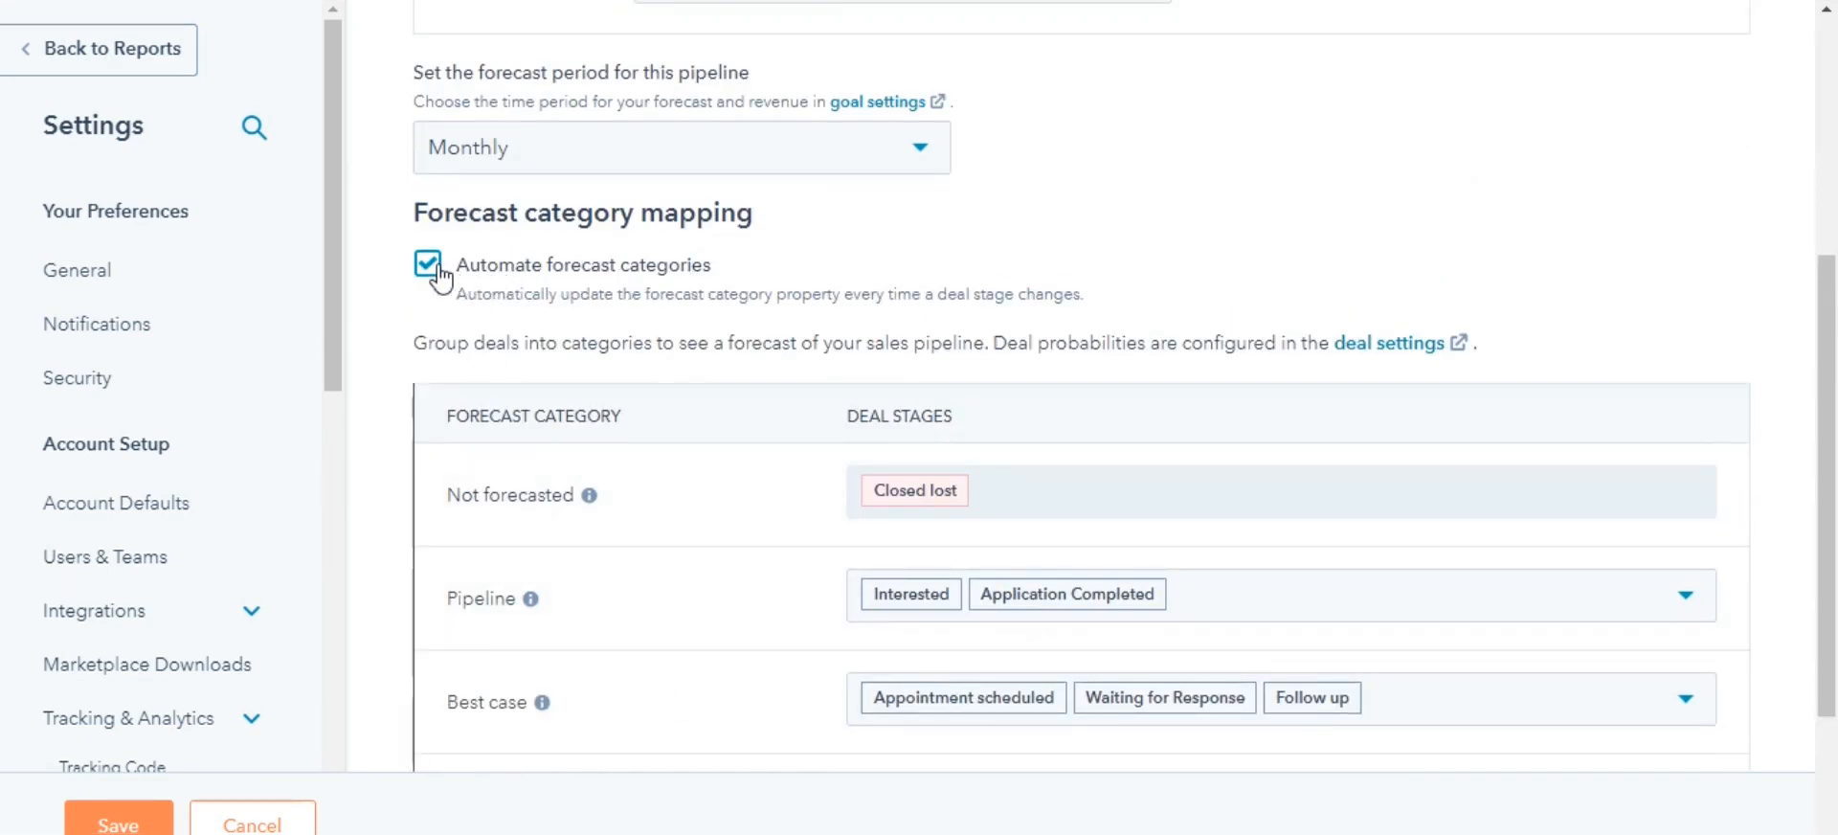
Toggle Automate forecast categories off and back on, then save the settings
{"action": "left_click", "coordinate": [427, 265]}
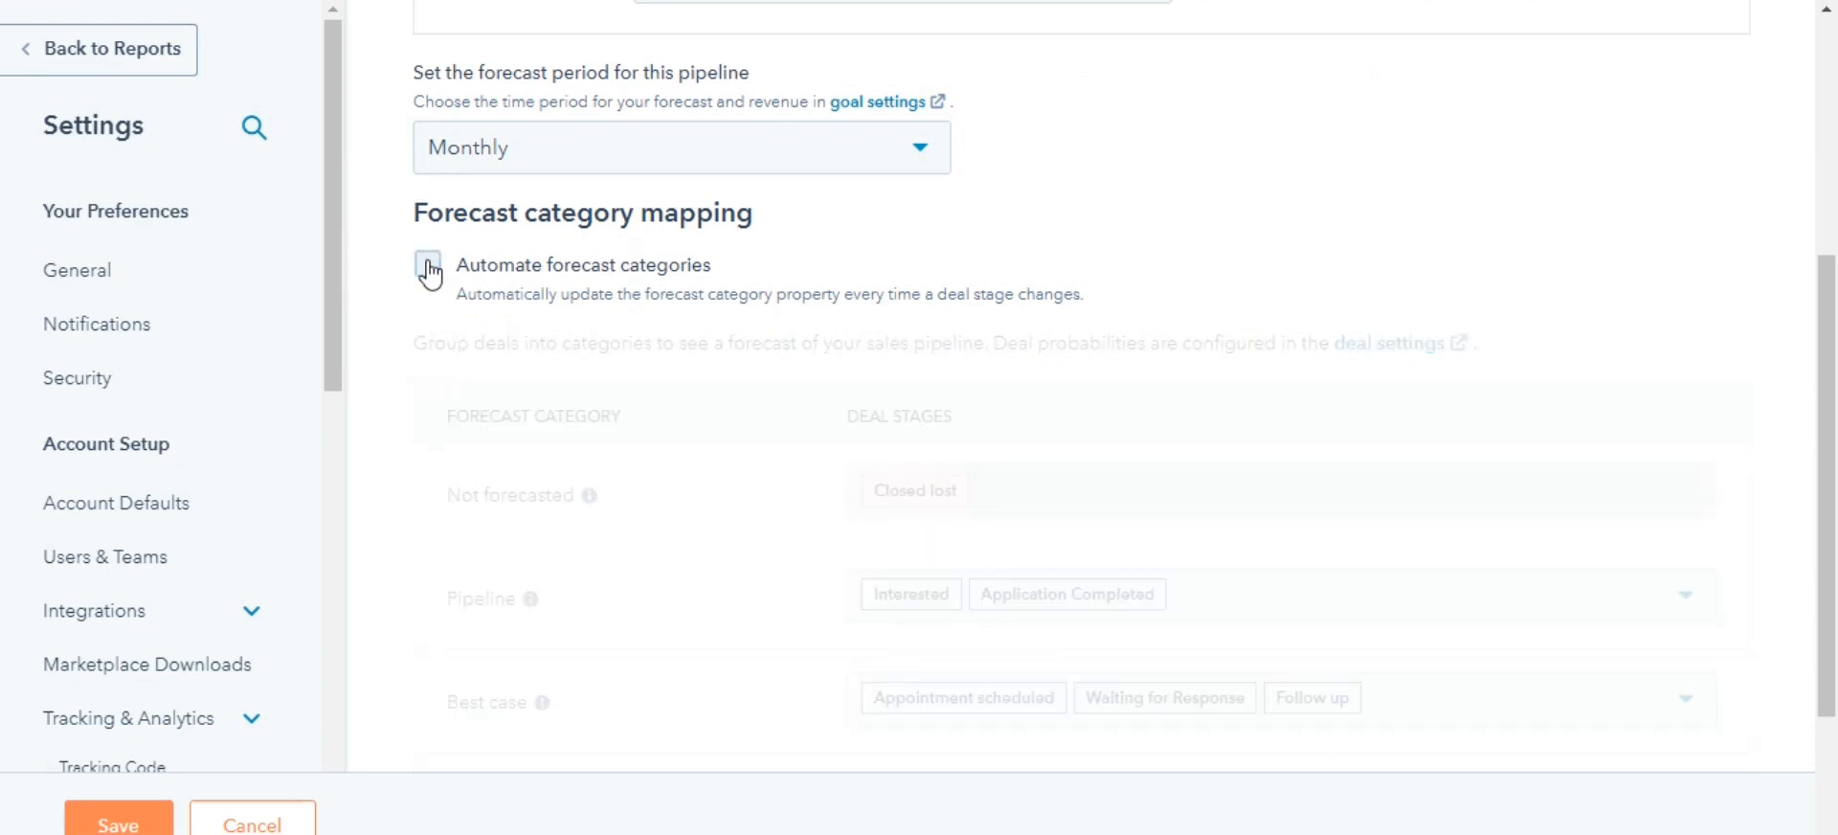
{"action": "left_click", "coordinate": [428, 265]}
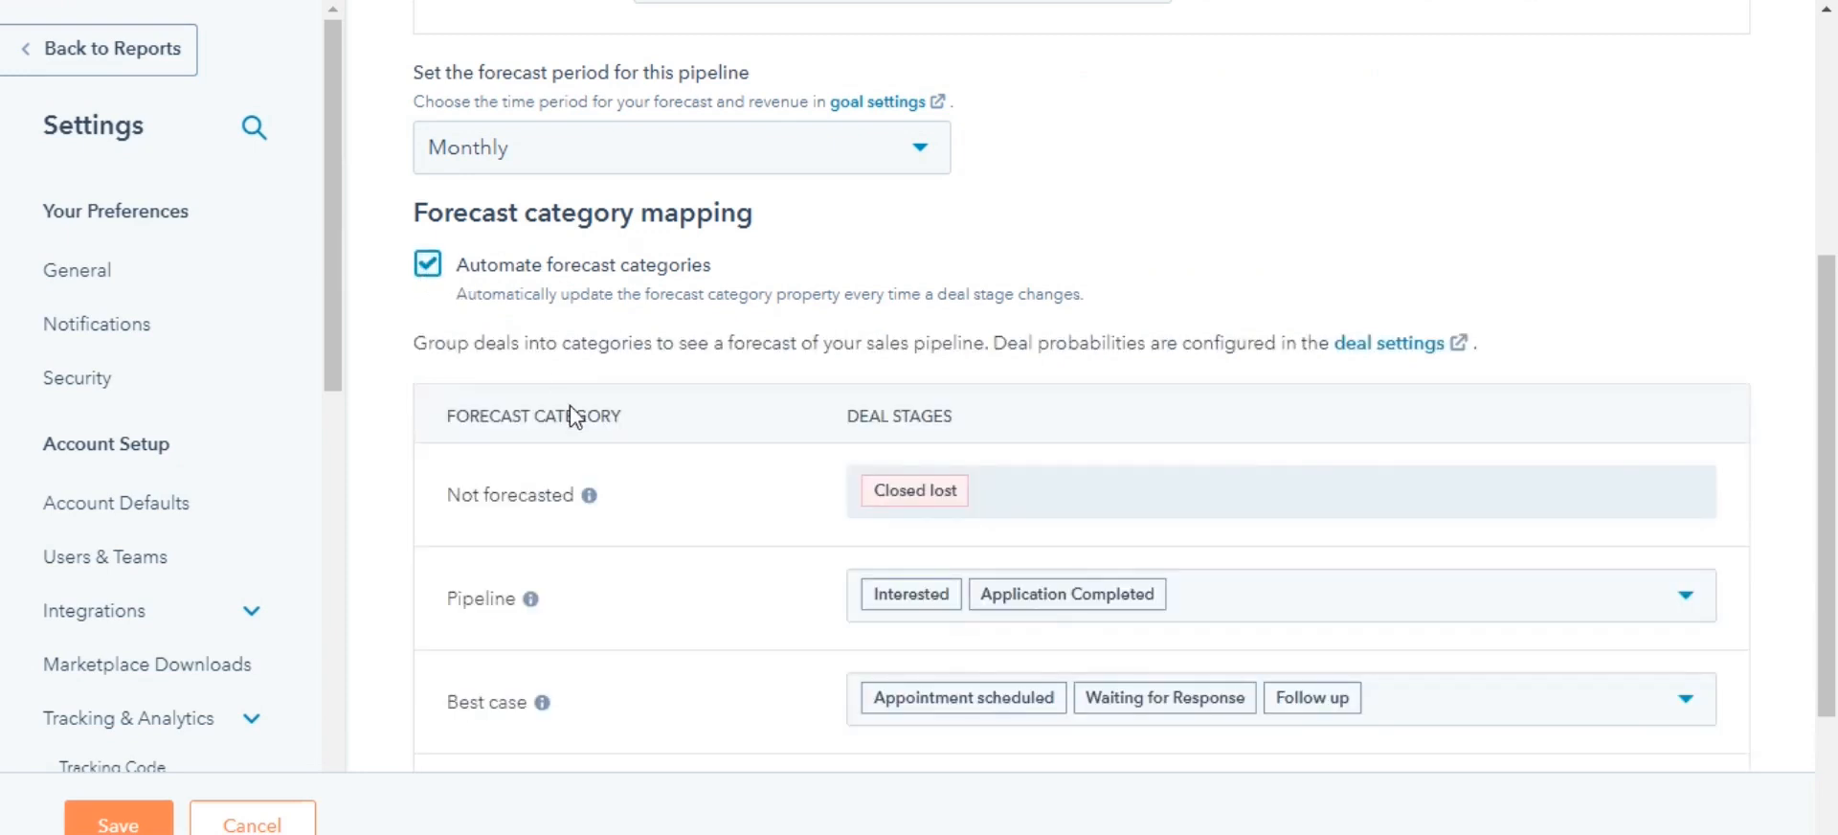
{"action": "scroll", "scroll_direction": "down", "scroll_amount": 3}
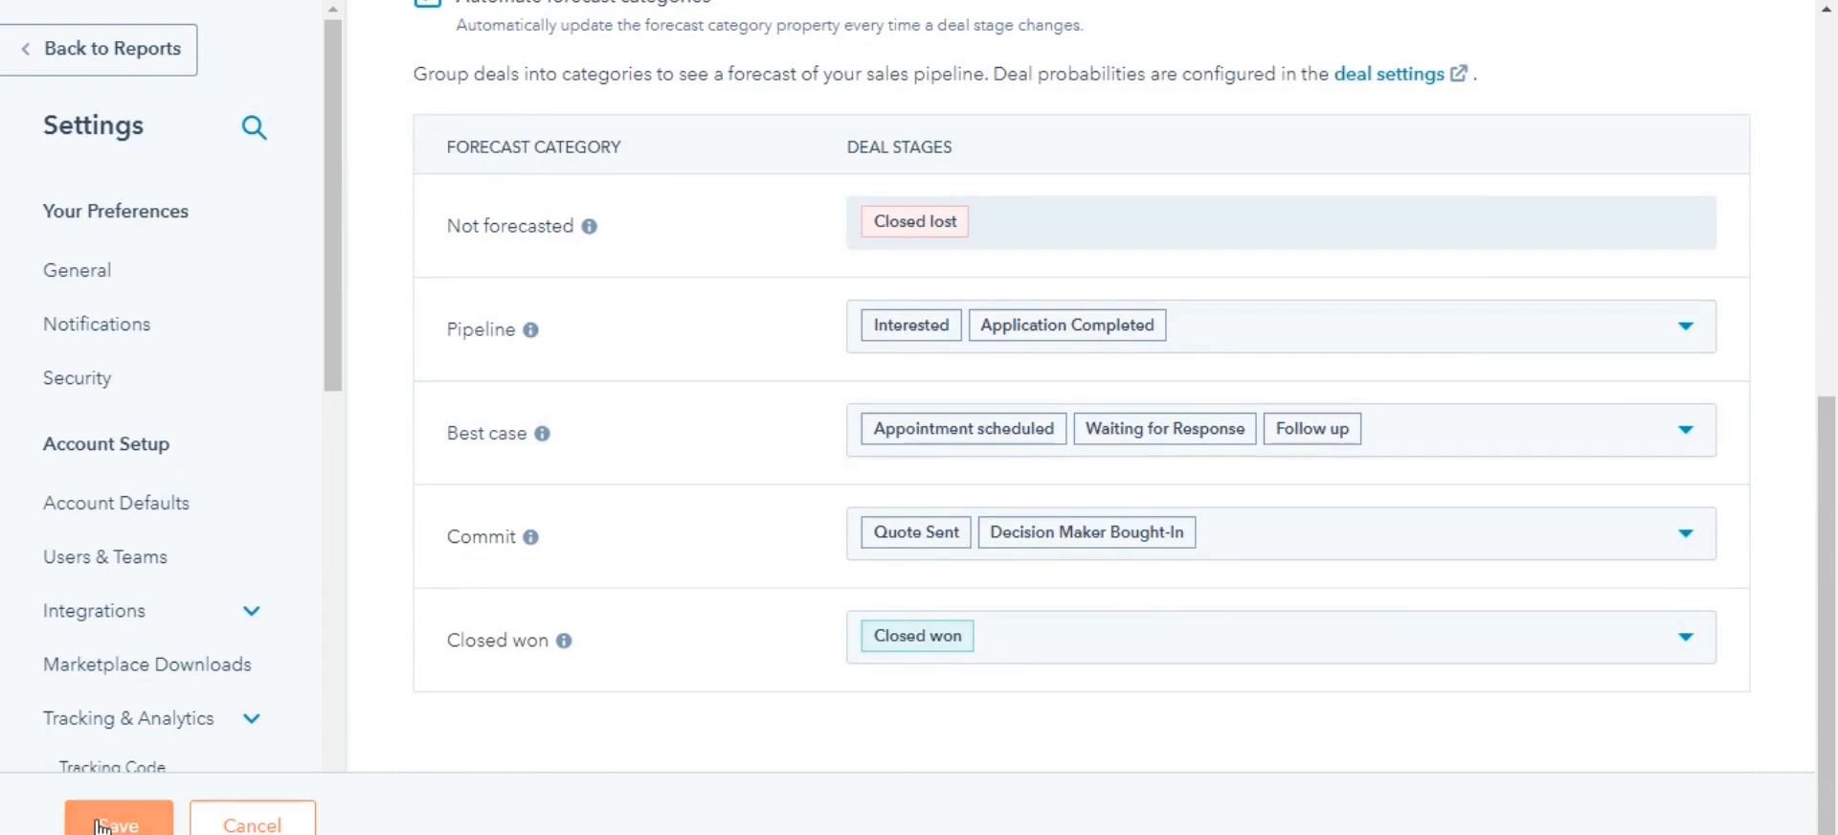
{"action": "left_click", "coordinate": [112, 826]}
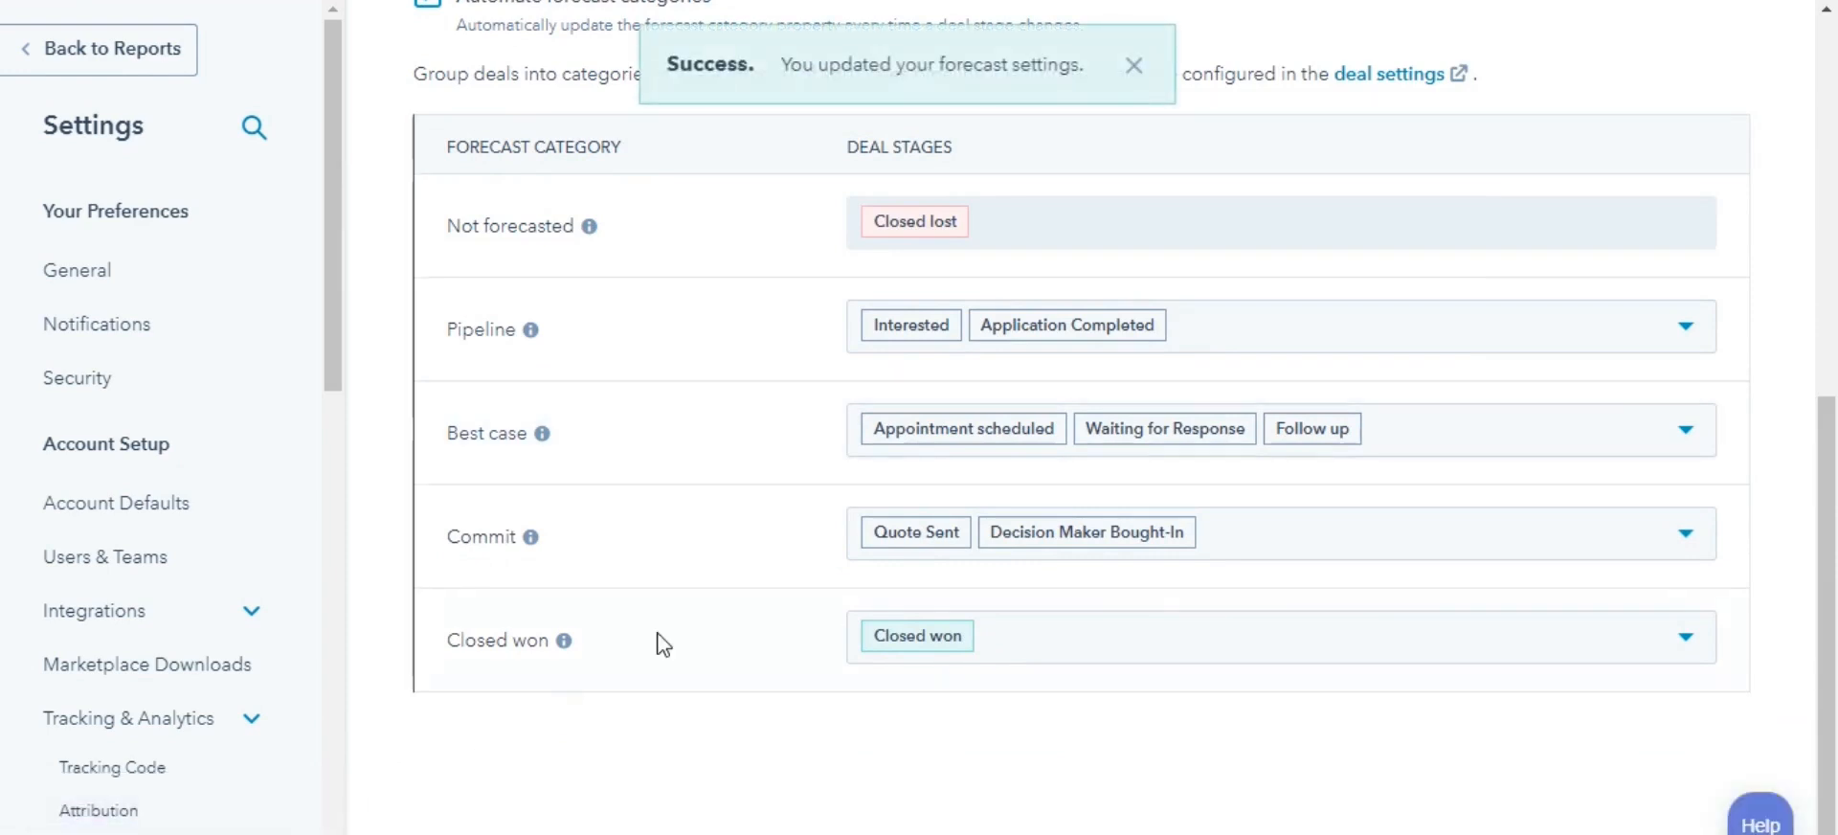